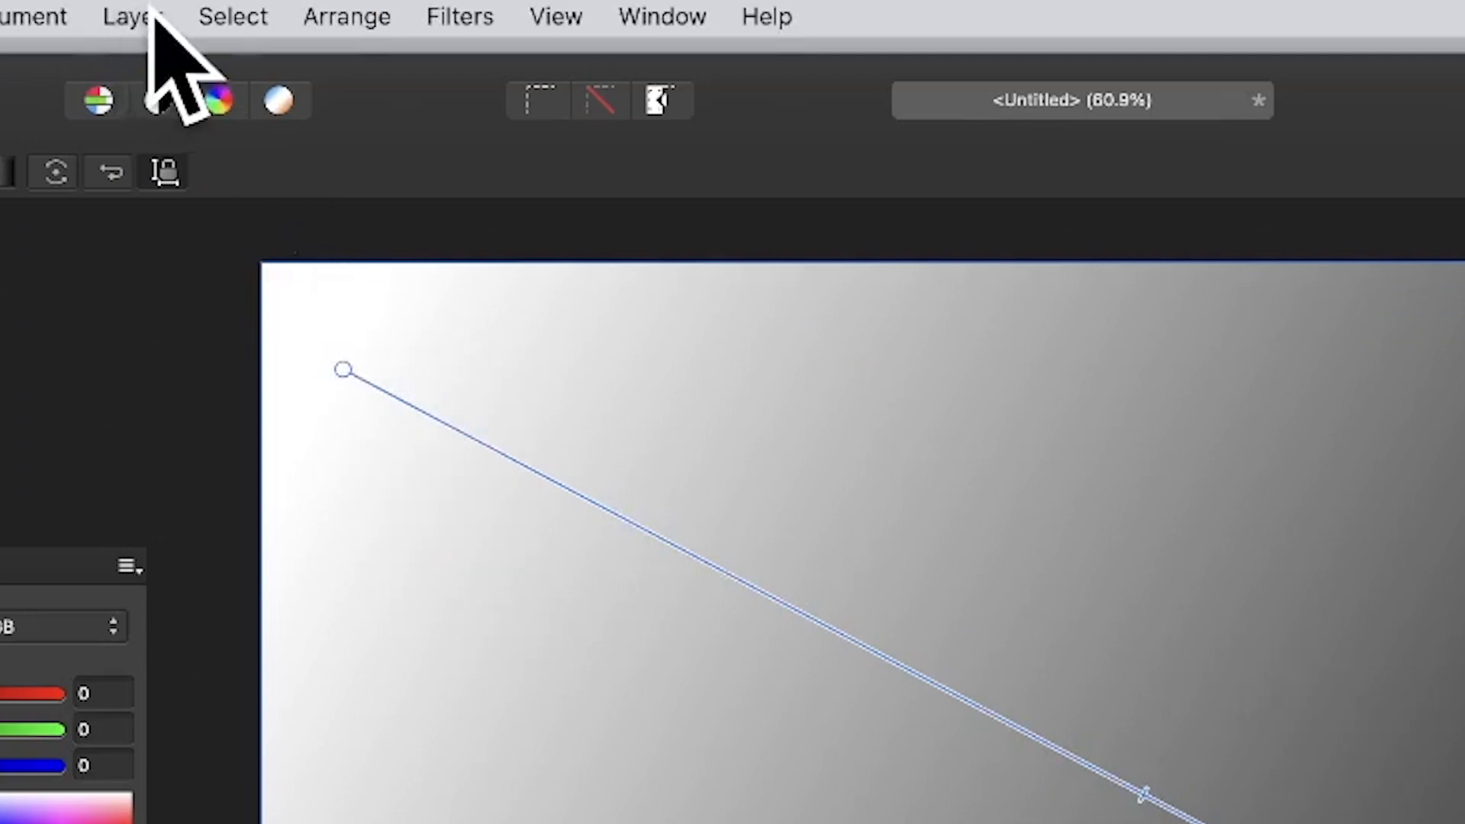
Fade the white-to-black gradient fill to 16% with Multiply blending and apply it
{"action": "left_click", "coordinate": [268, 9]}
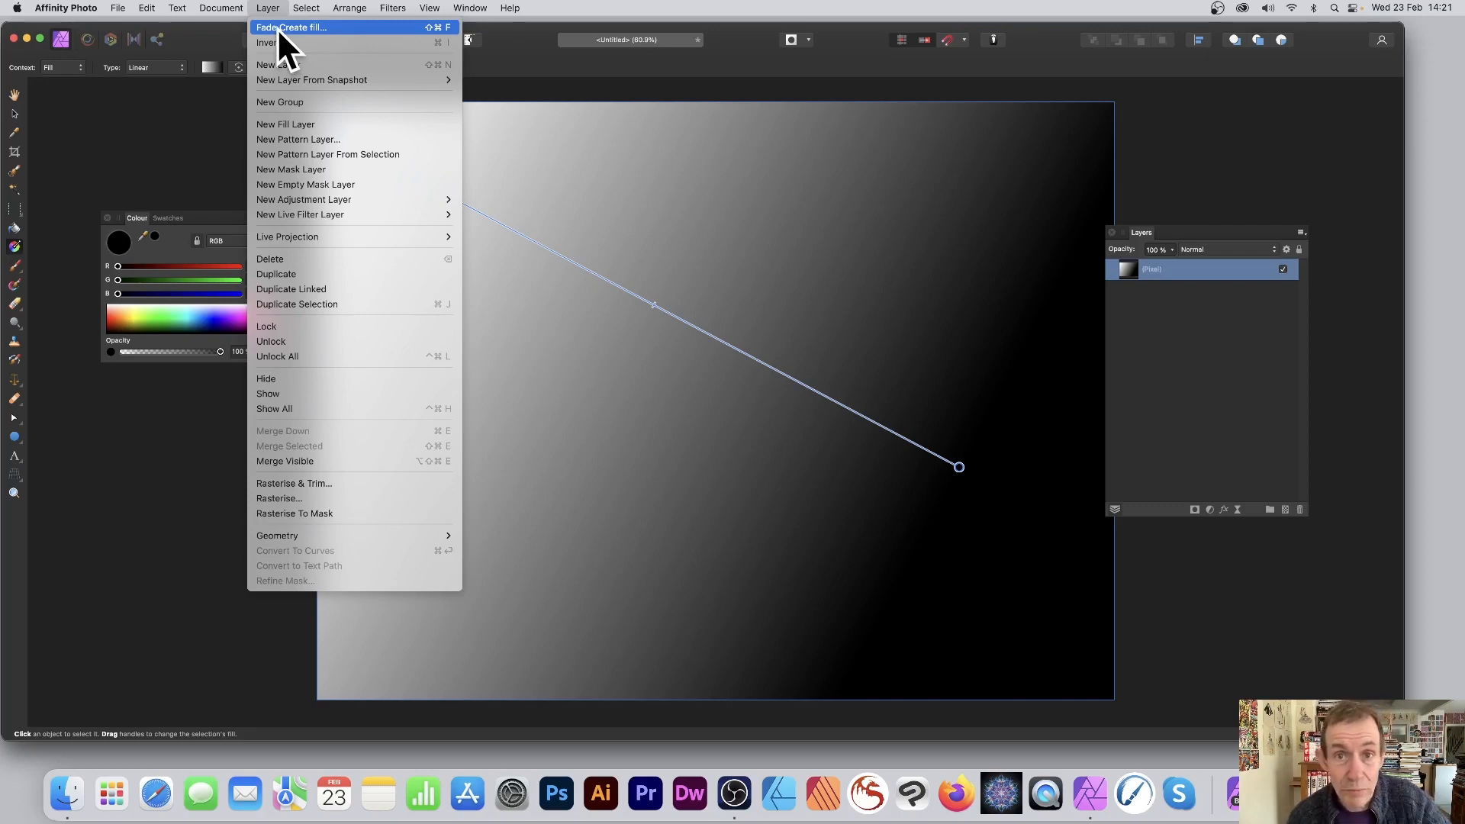
{"action": "left_click", "coordinate": [291, 27]}
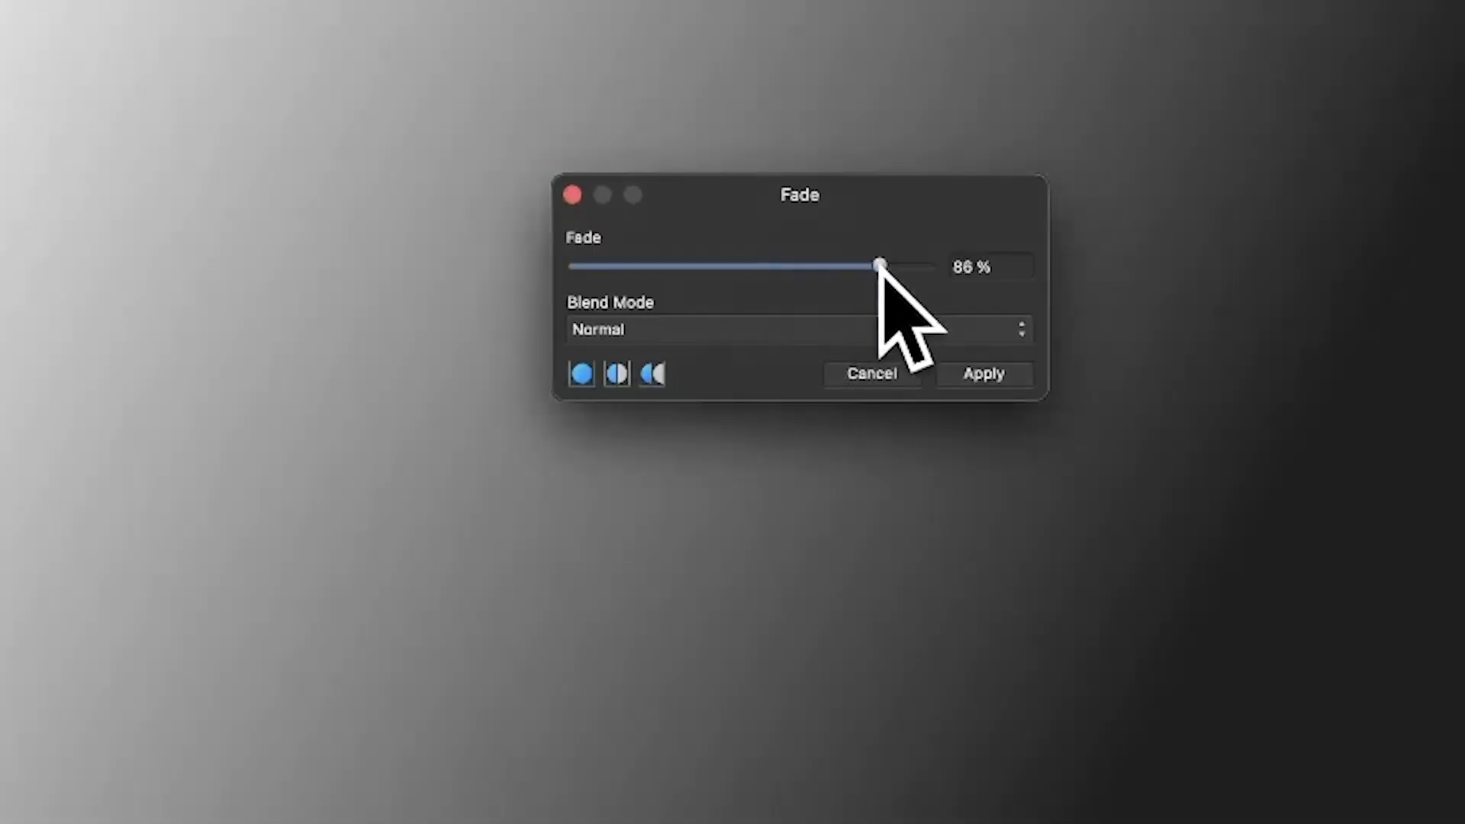
{"action": "left_click_drag", "start_coordinate": [878, 265], "coordinate": [636, 265]}
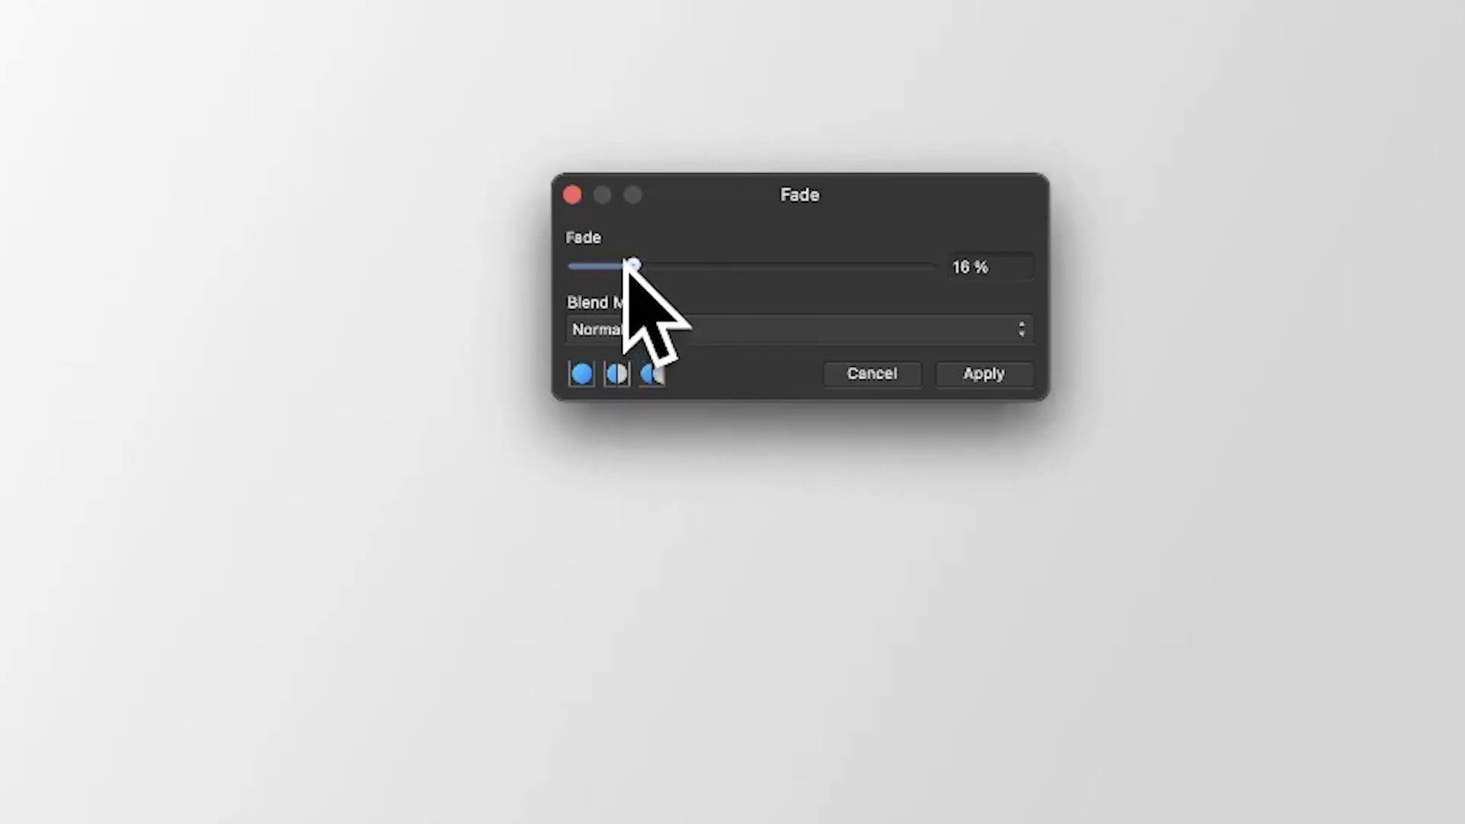
{"action": "mouse_move", "coordinate": [766, 373]}
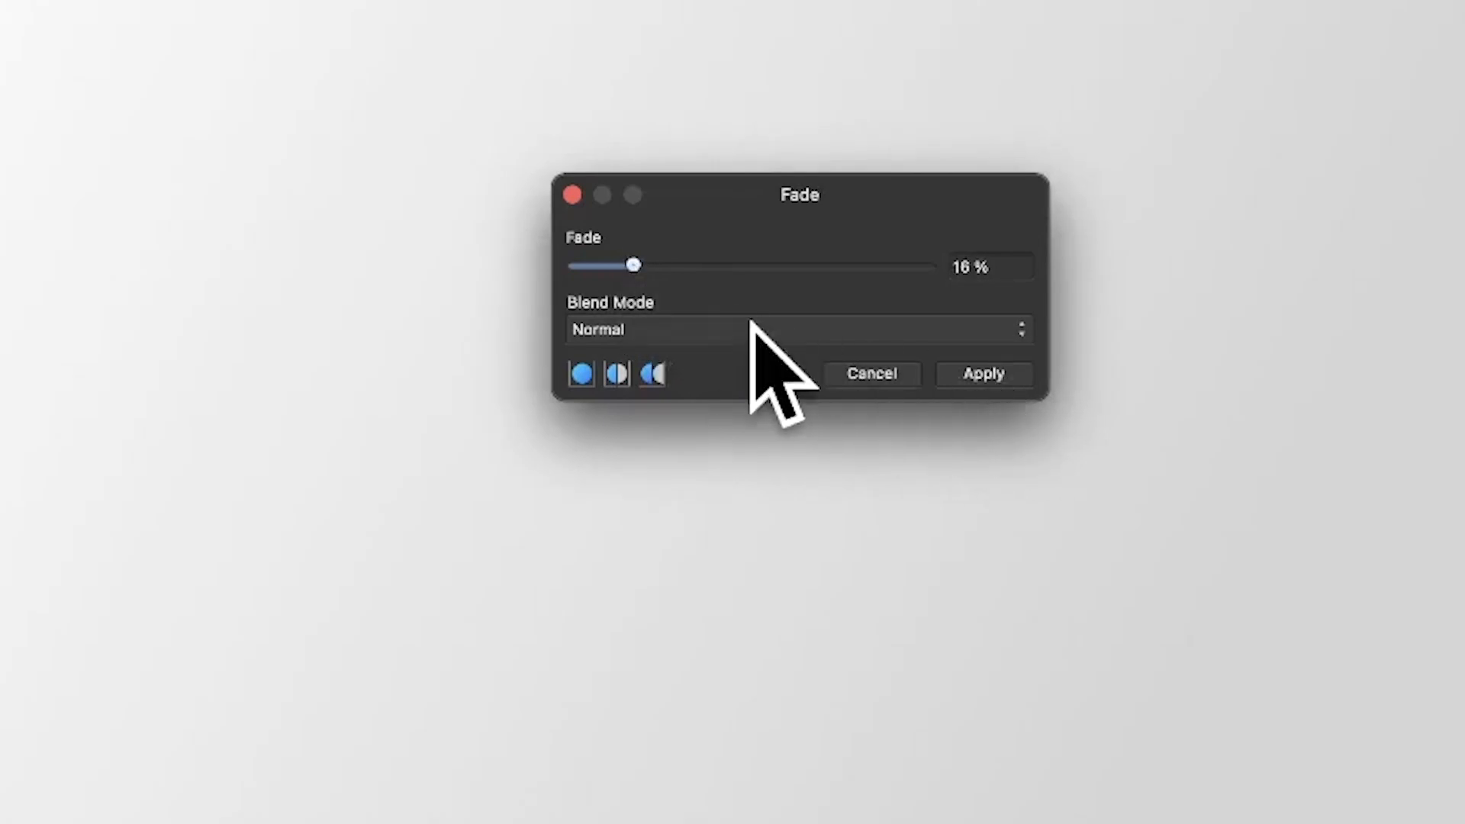
{"action": "left_click", "coordinate": [796, 329]}
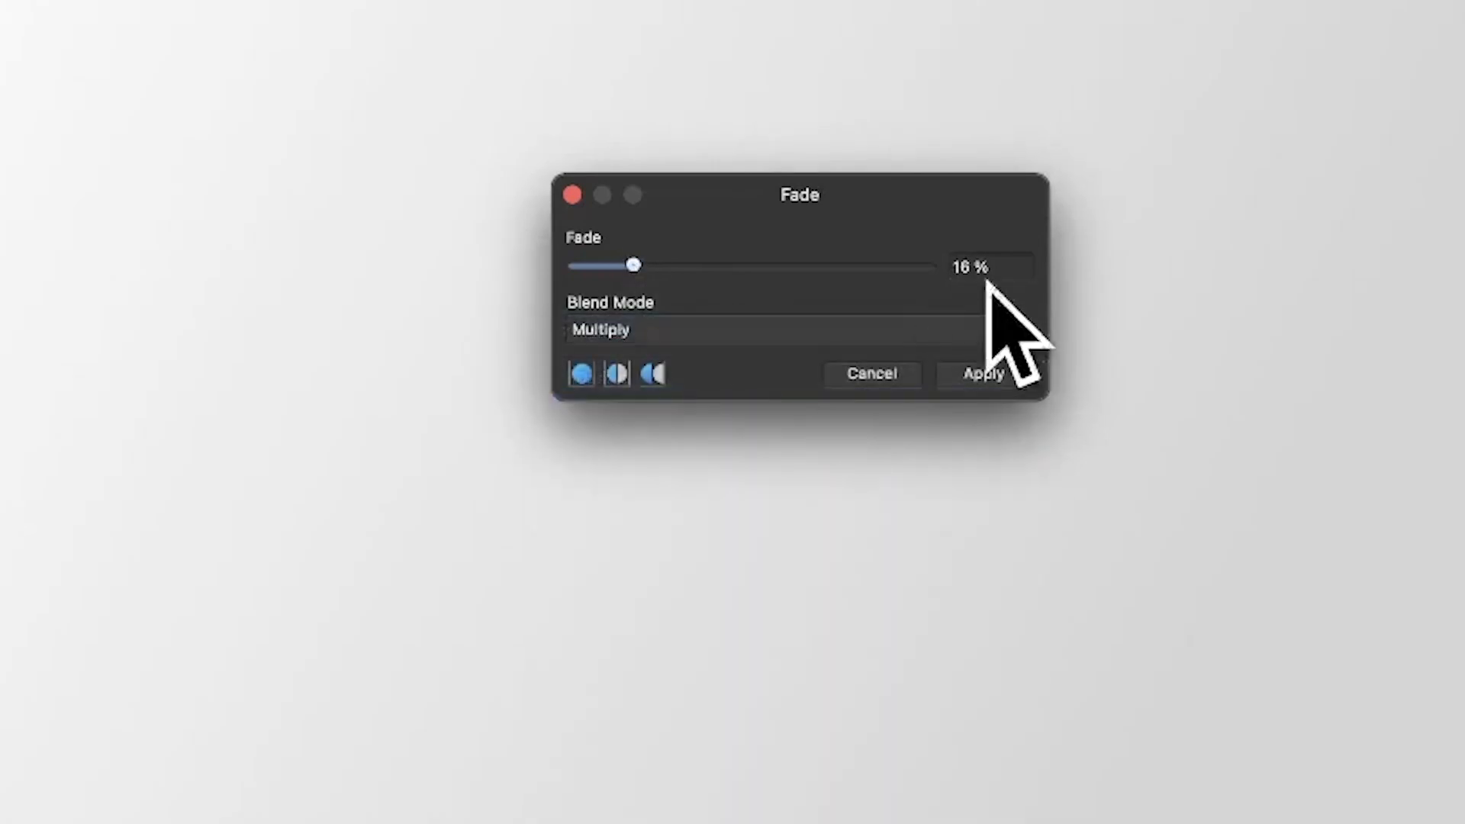
{"action": "left_click", "coordinate": [982, 373]}
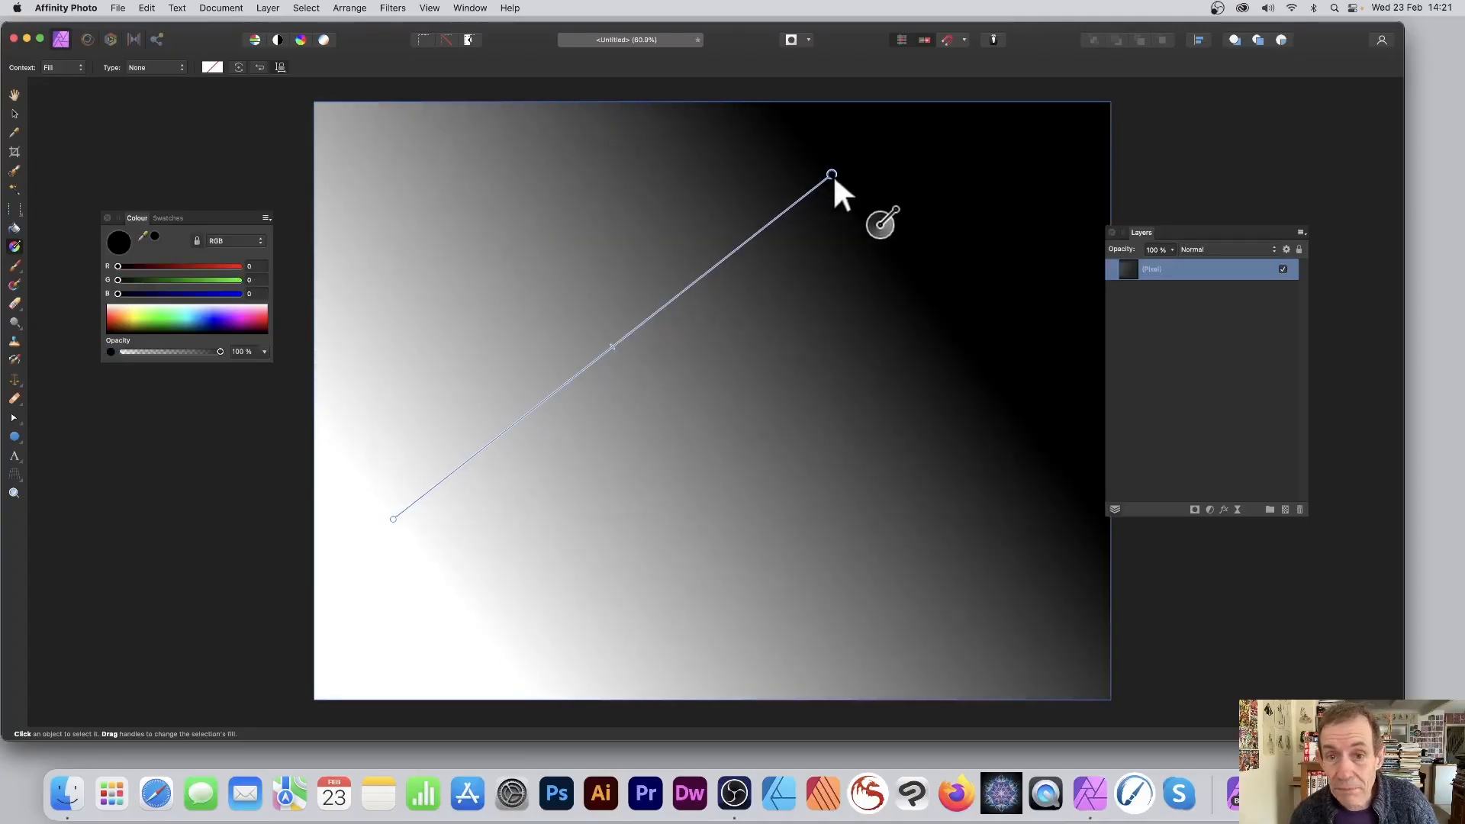
Drag a diagonal gradient darkening toward the upper right, then fade it to about 52%
{"action": "left_click_drag", "start_coordinate": [832, 175], "coordinate": [897, 155]}
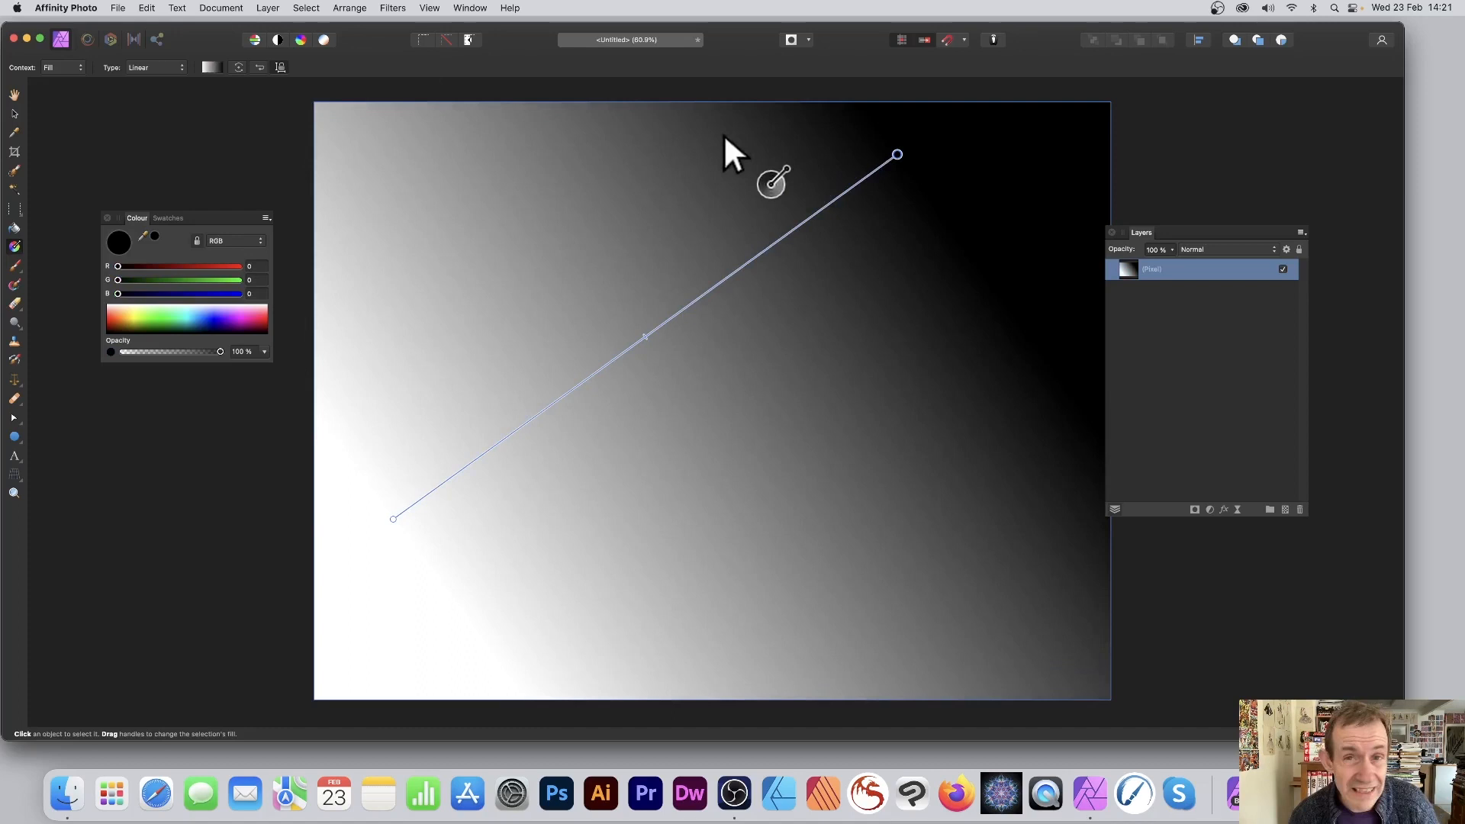
{"action": "mouse_move", "coordinate": [504, 93]}
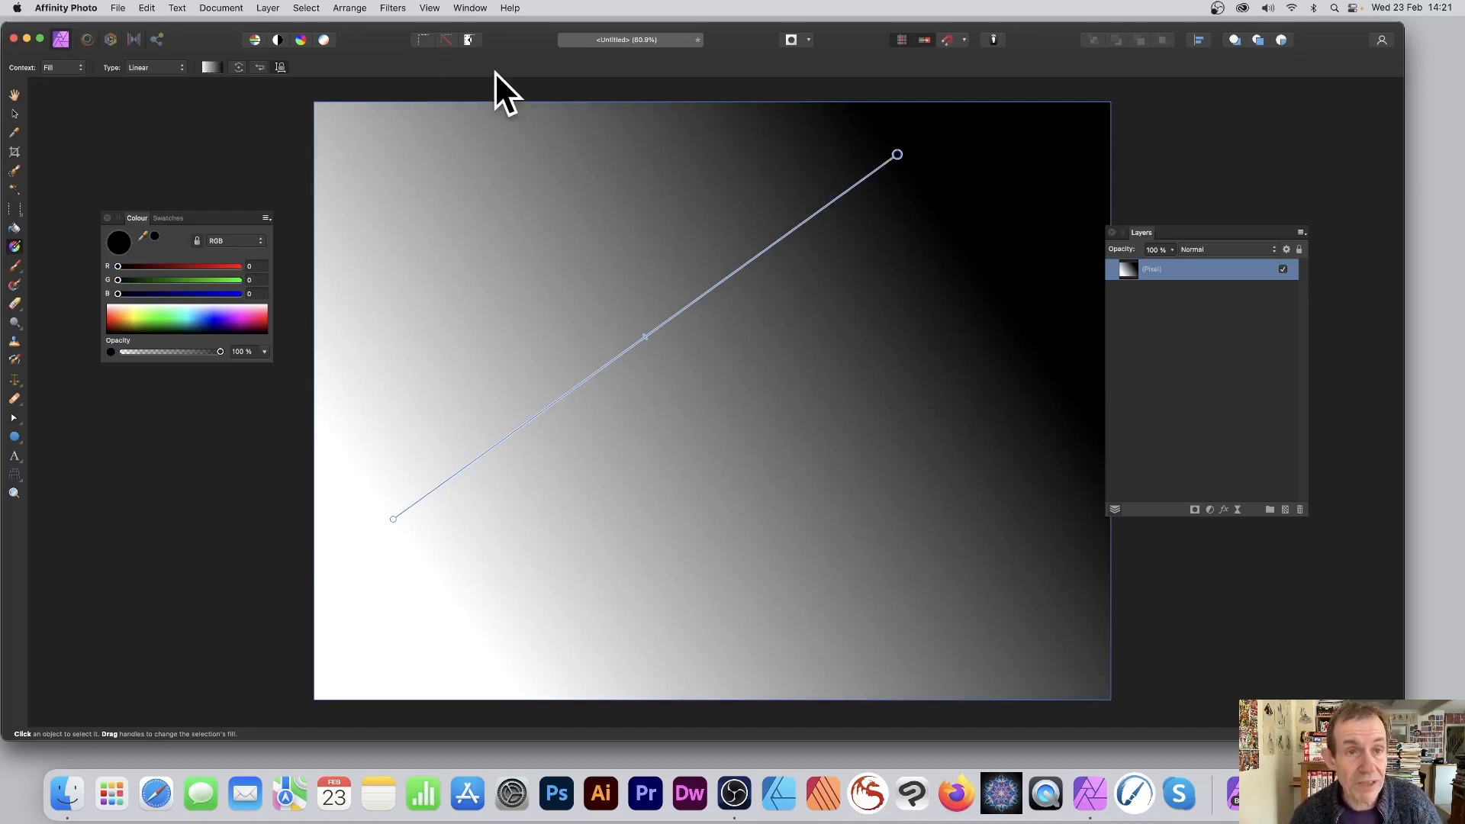
{"action": "mouse_move", "coordinate": [328, 242]}
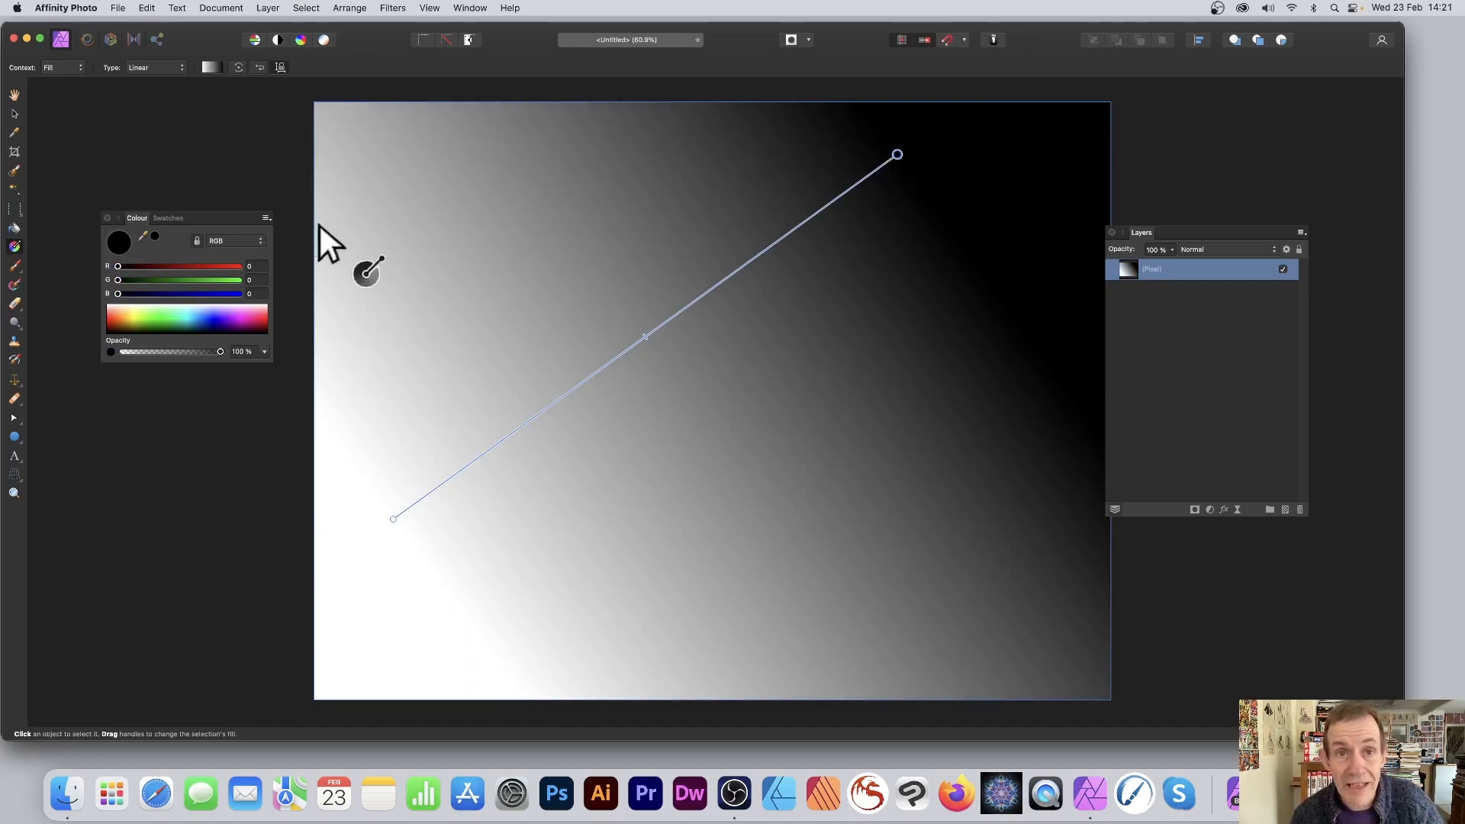
{"action": "left_click", "coordinate": [267, 8]}
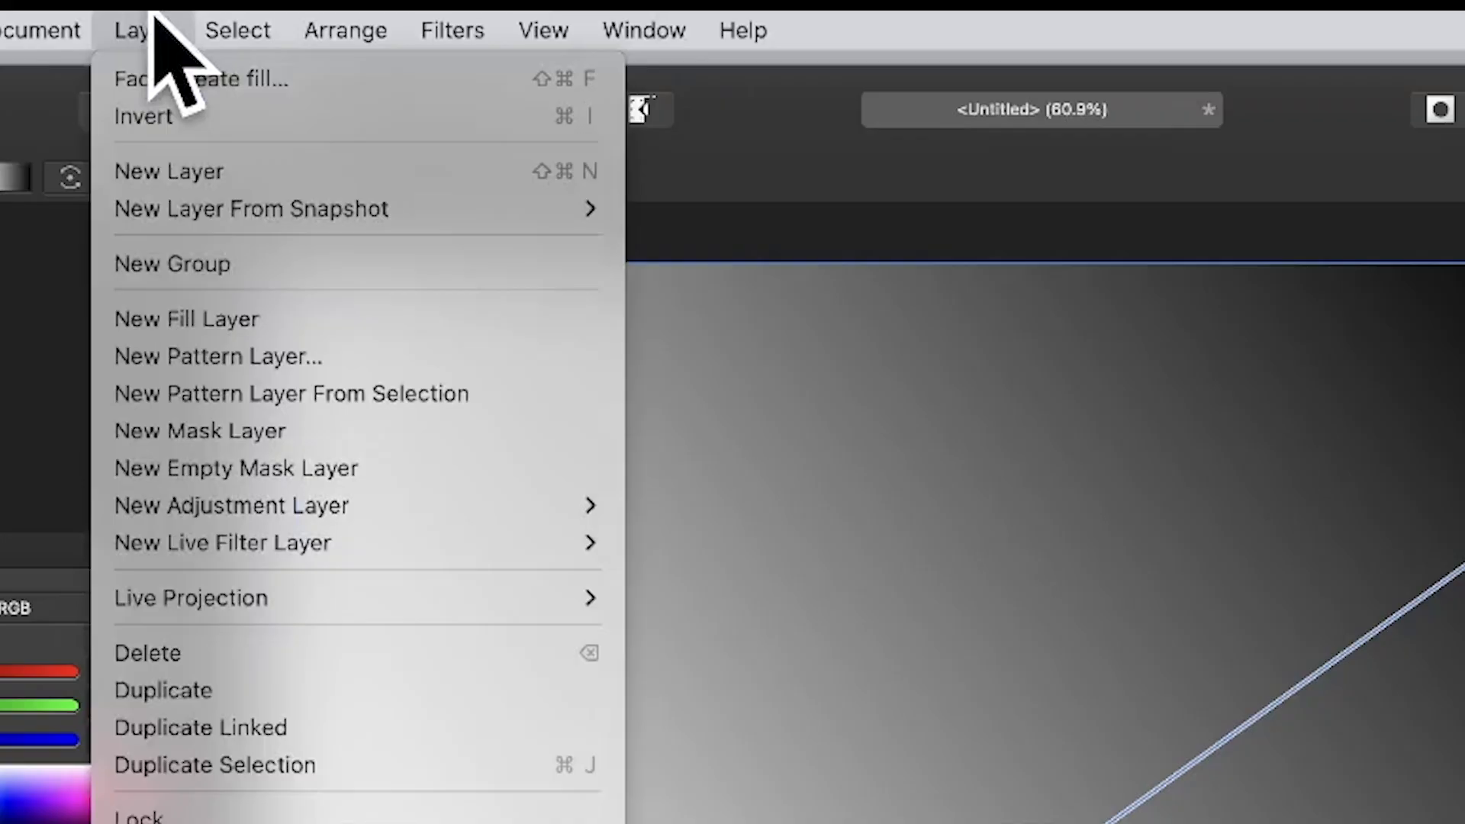
{"action": "mouse_move", "coordinate": [196, 79]}
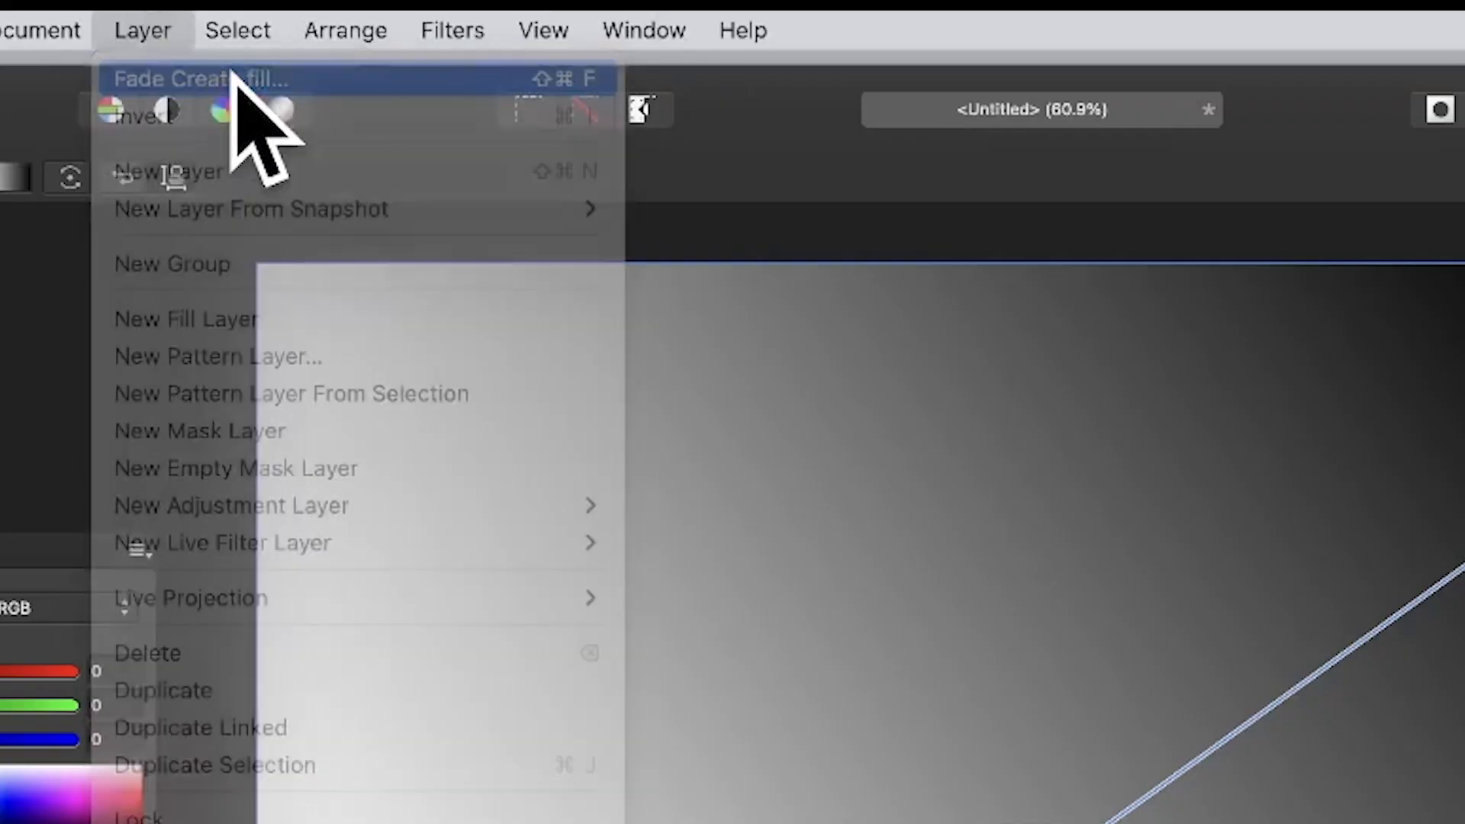
{"action": "left_click", "coordinate": [198, 79]}
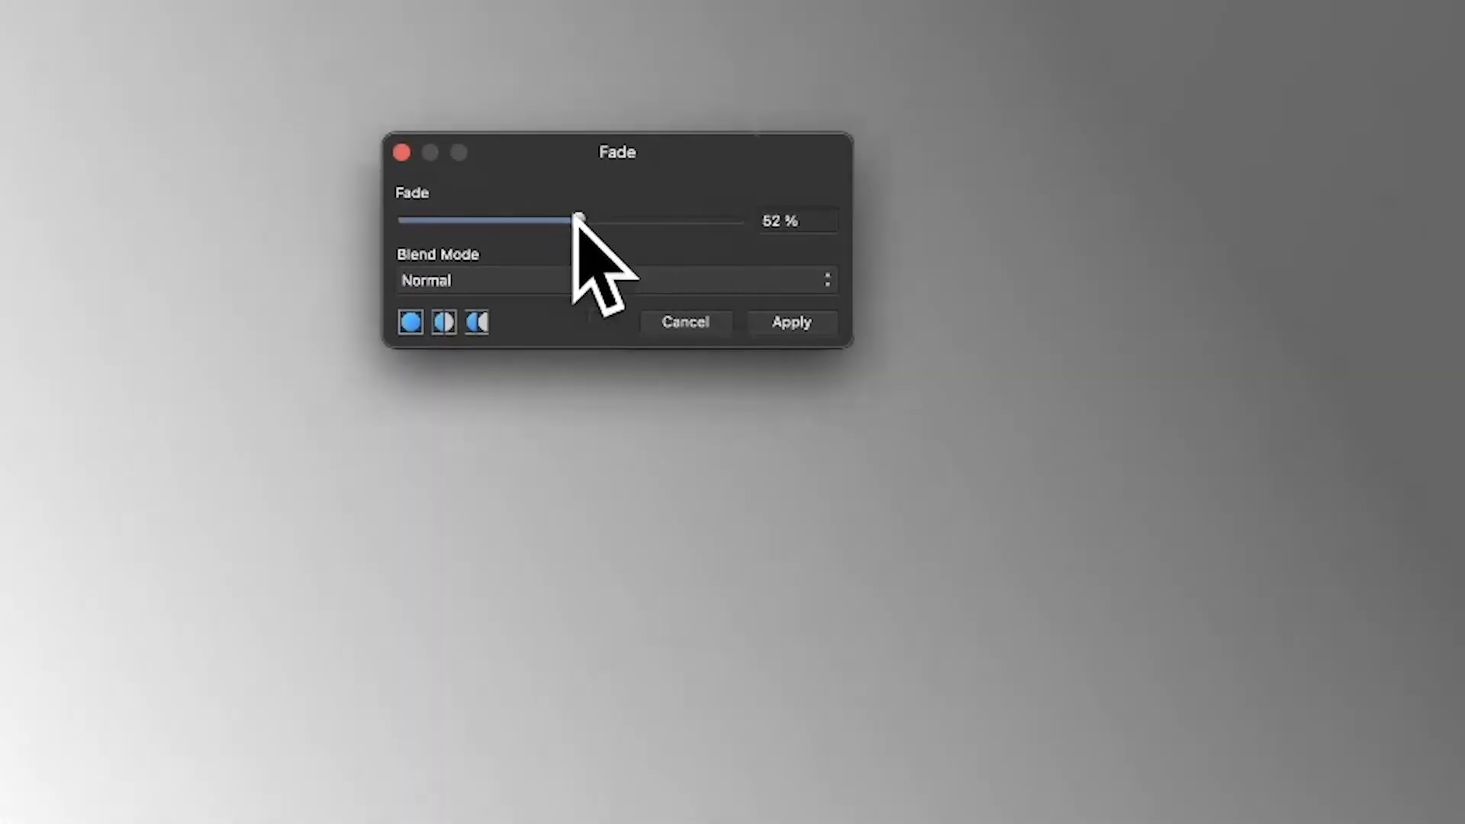
{"action": "left_click", "coordinate": [617, 280]}
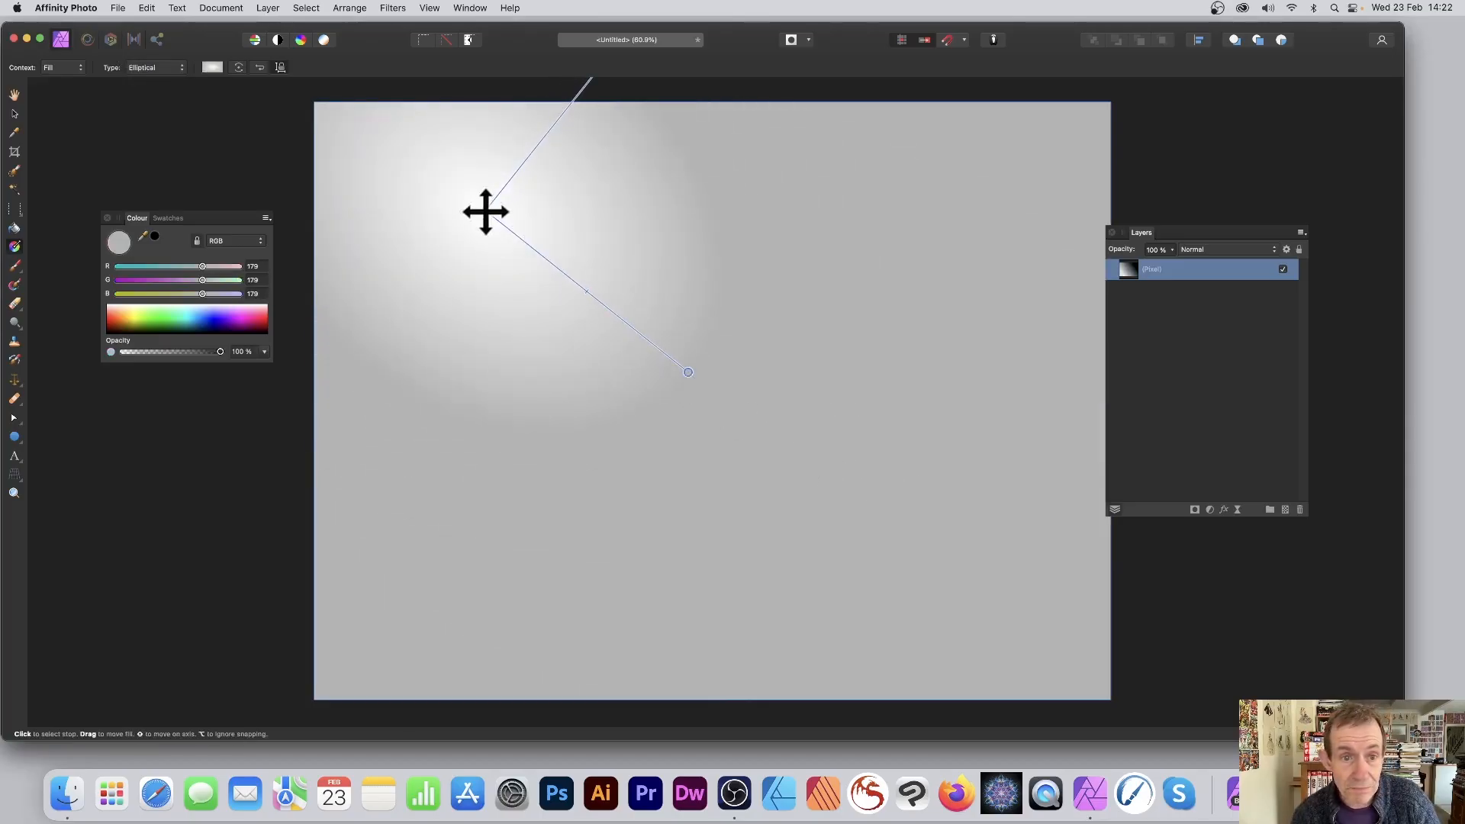
Move the white elliptical glow to the lower right and fade it at 50% in Normal mode
{"action": "left_click_drag", "start_coordinate": [486, 211], "coordinate": [897, 491]}
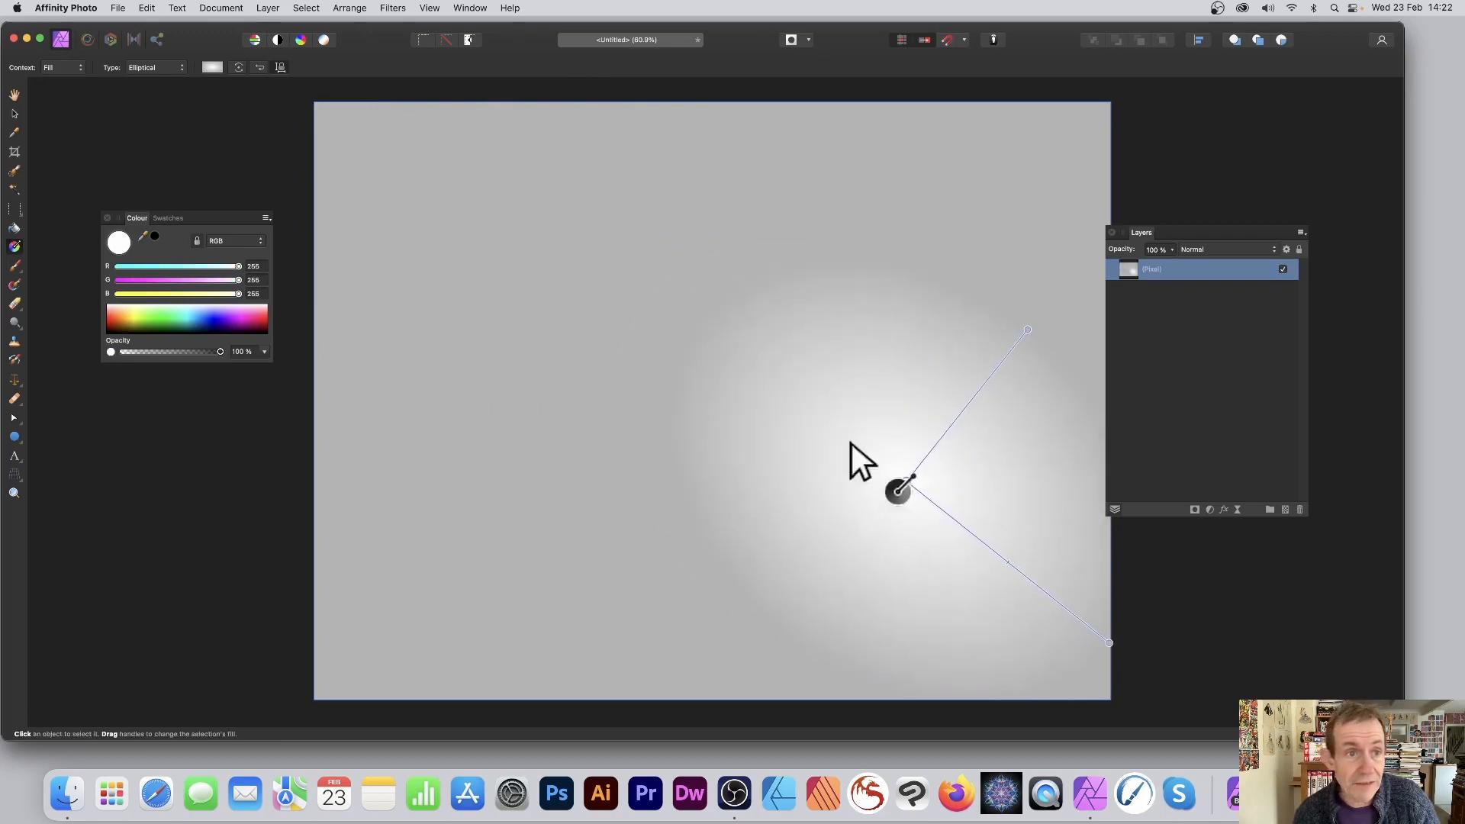
{"action": "left_click", "coordinate": [267, 8]}
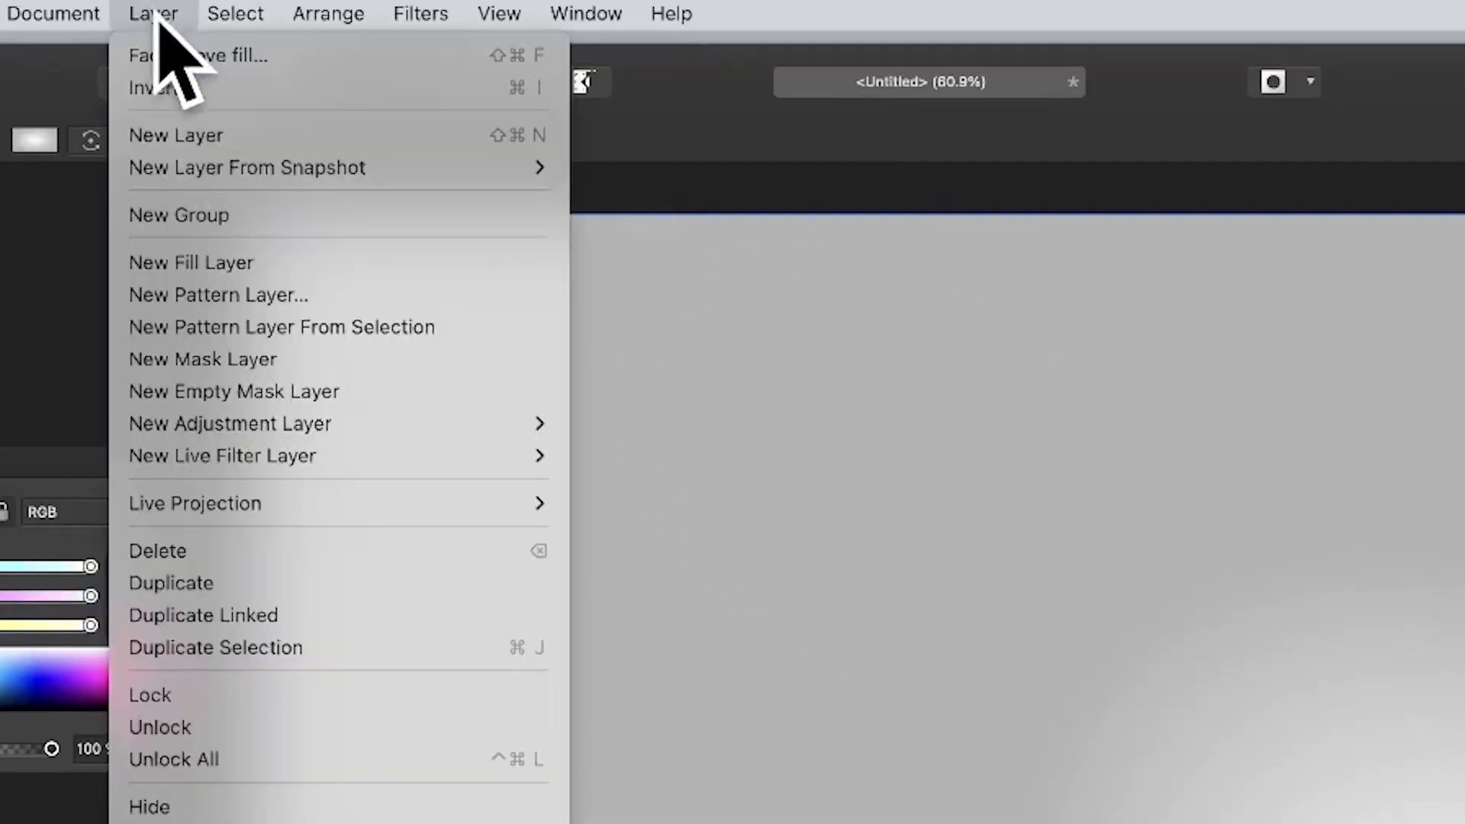
{"action": "left_click", "coordinate": [152, 13]}
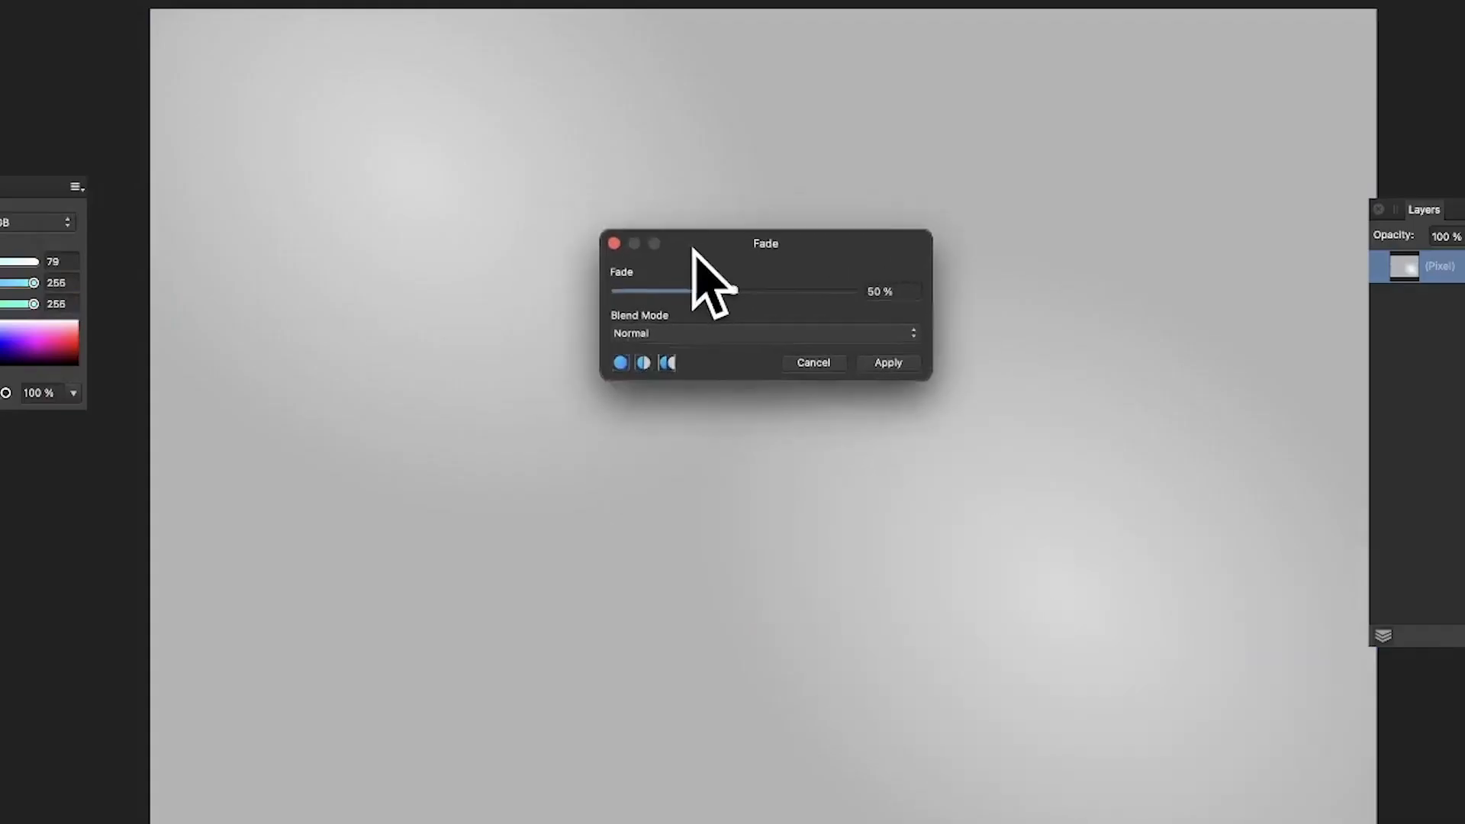
{"action": "left_click_drag", "start_coordinate": [766, 243], "coordinate": [1154, 346]}
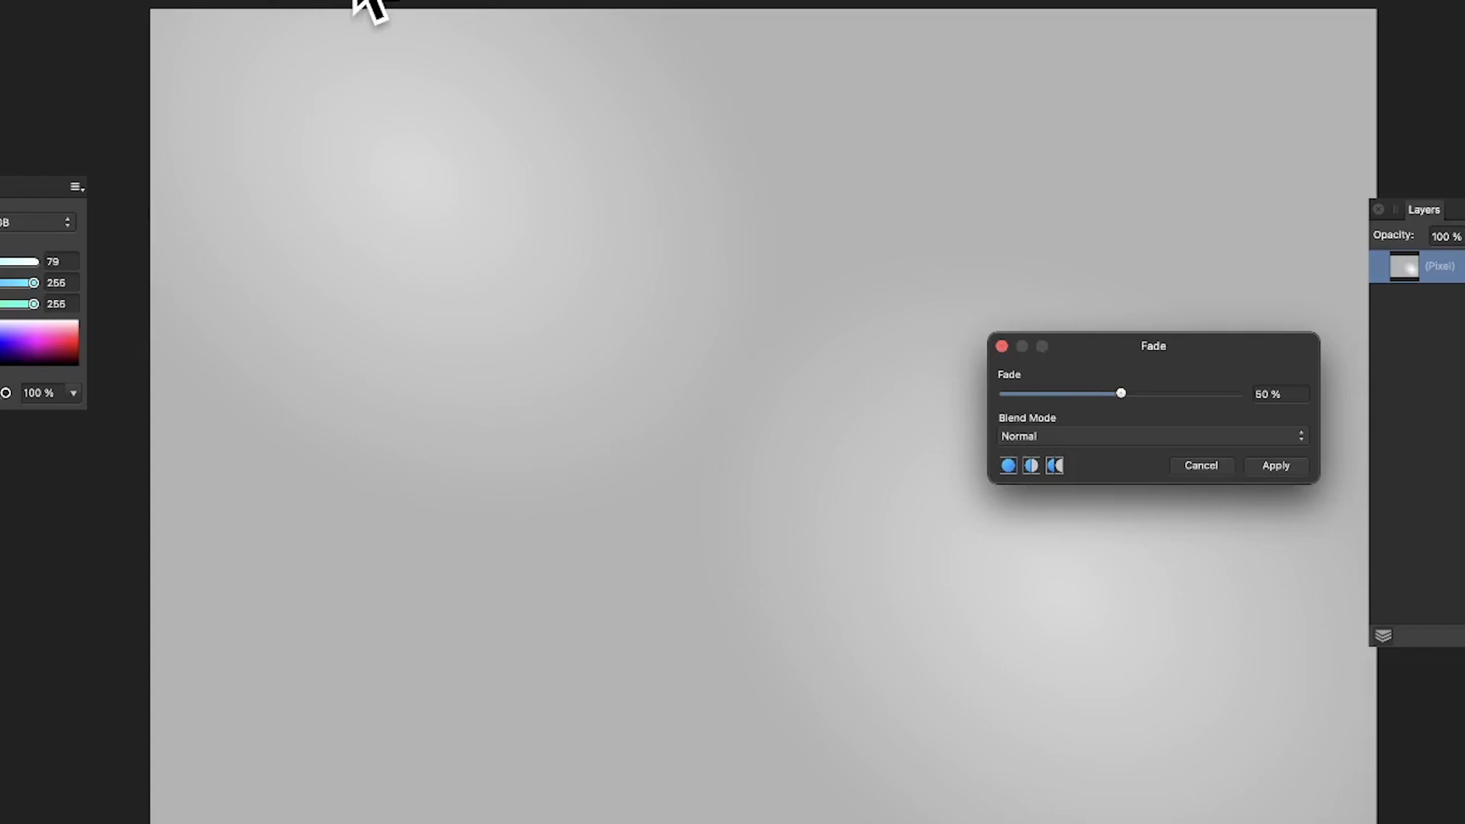
{"action": "mouse_move", "coordinate": [1154, 454]}
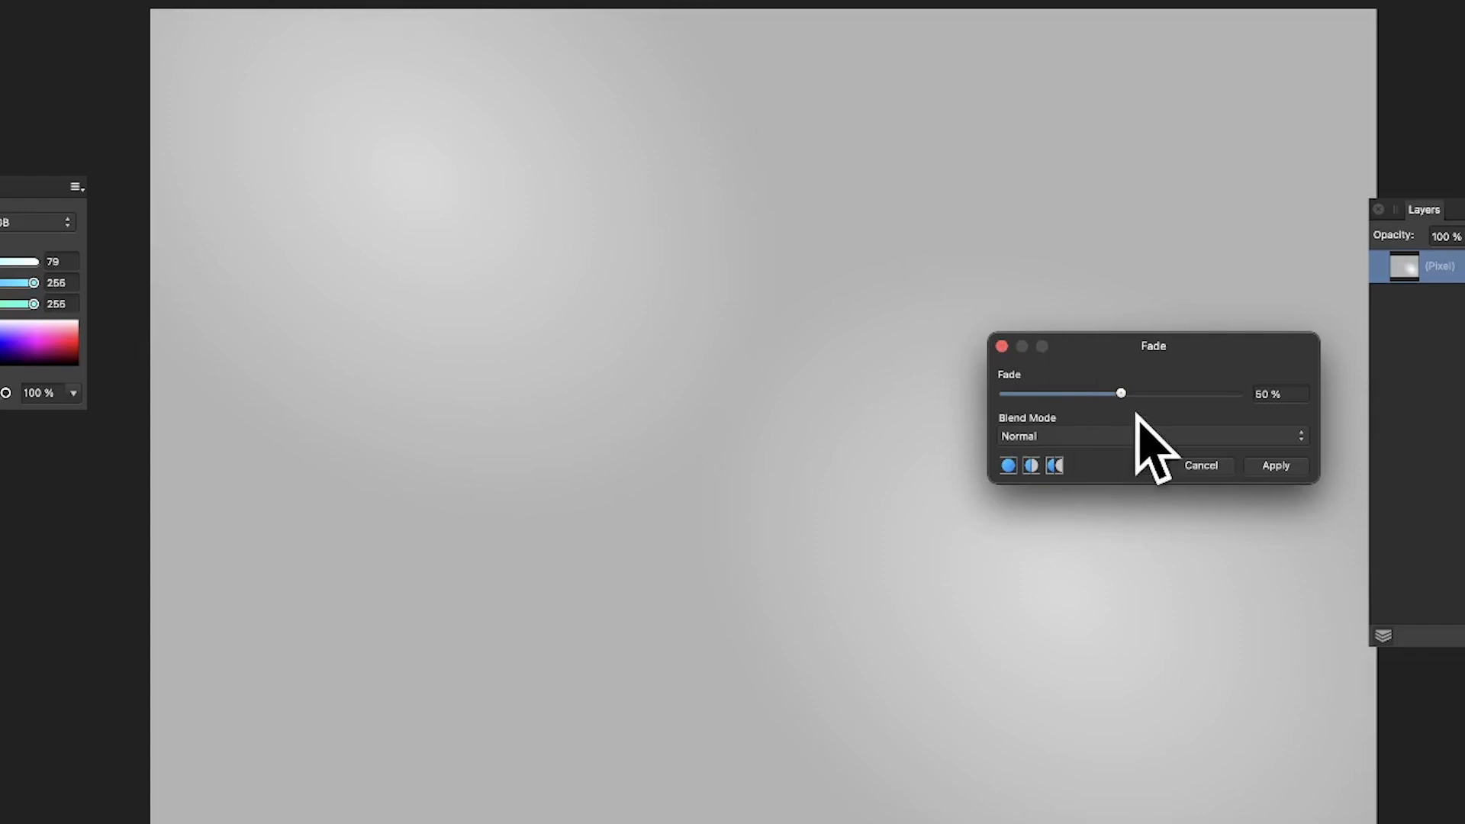
{"action": "left_click_drag", "start_coordinate": [1121, 392], "coordinate": [1107, 392]}
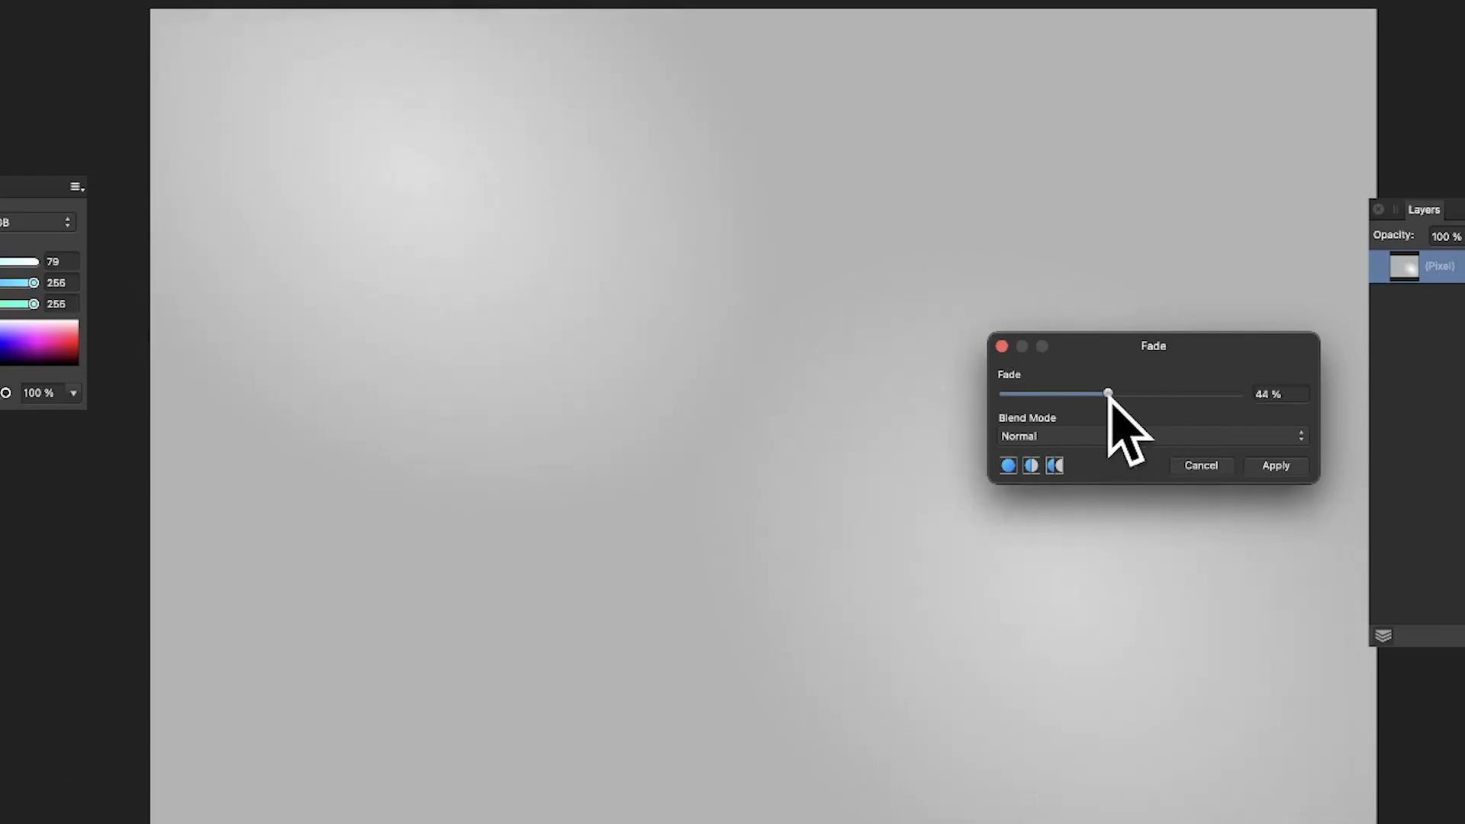
{"action": "left_click_drag", "start_coordinate": [1108, 392], "coordinate": [1121, 392]}
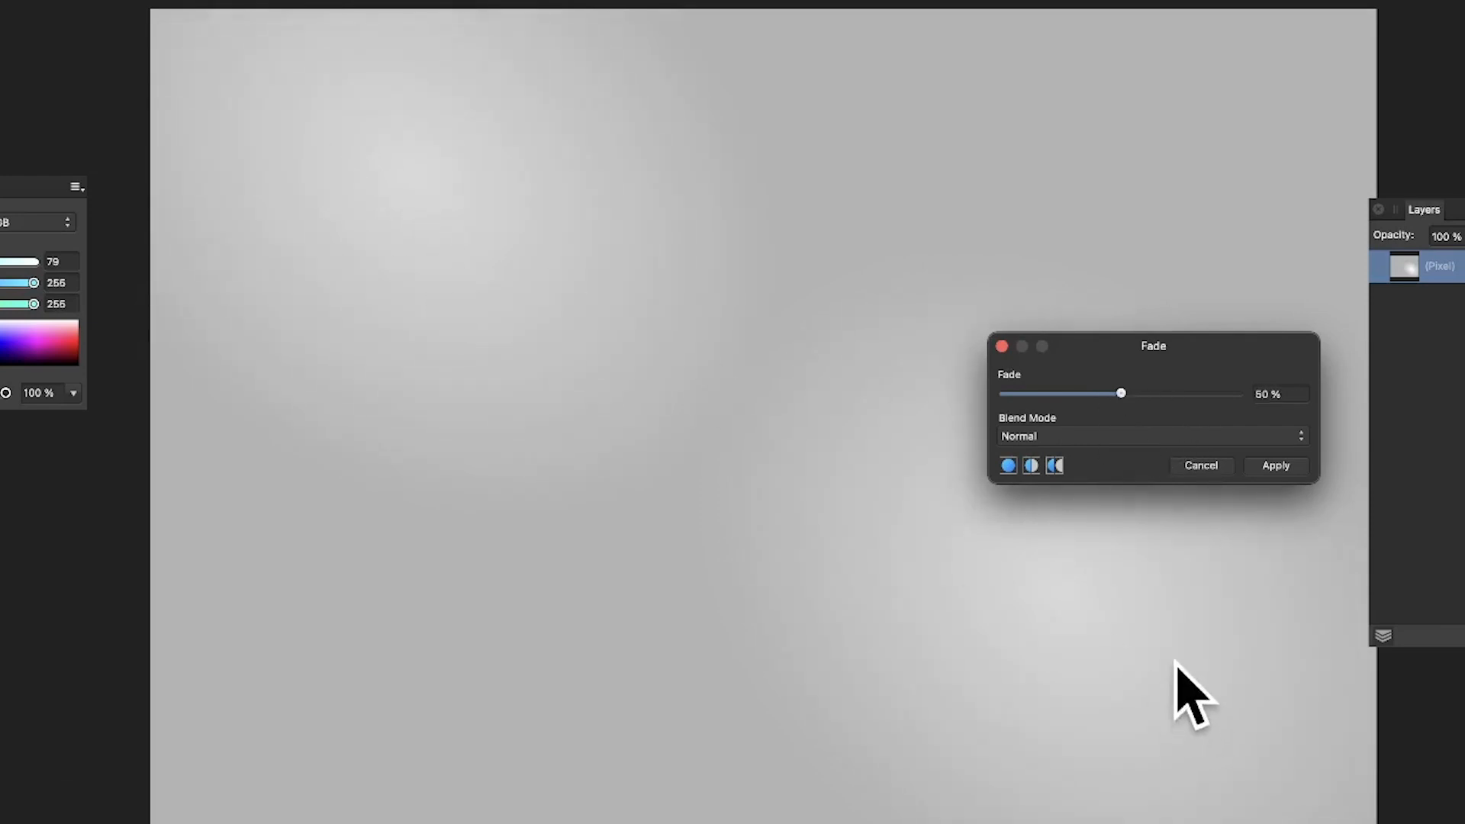
{"action": "mouse_move", "coordinate": [1173, 439]}
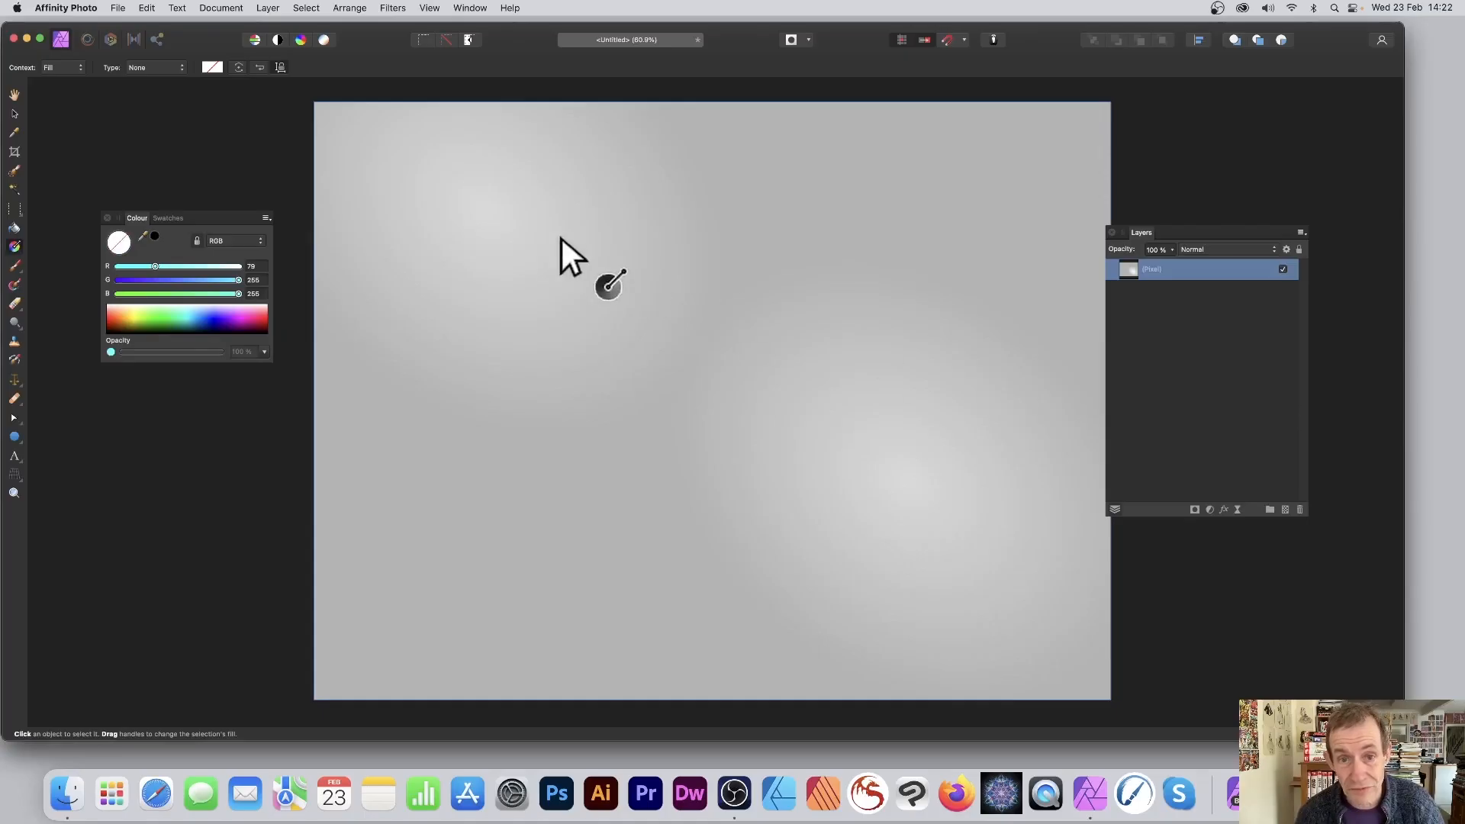
{"action": "mouse_move", "coordinate": [178, 308]}
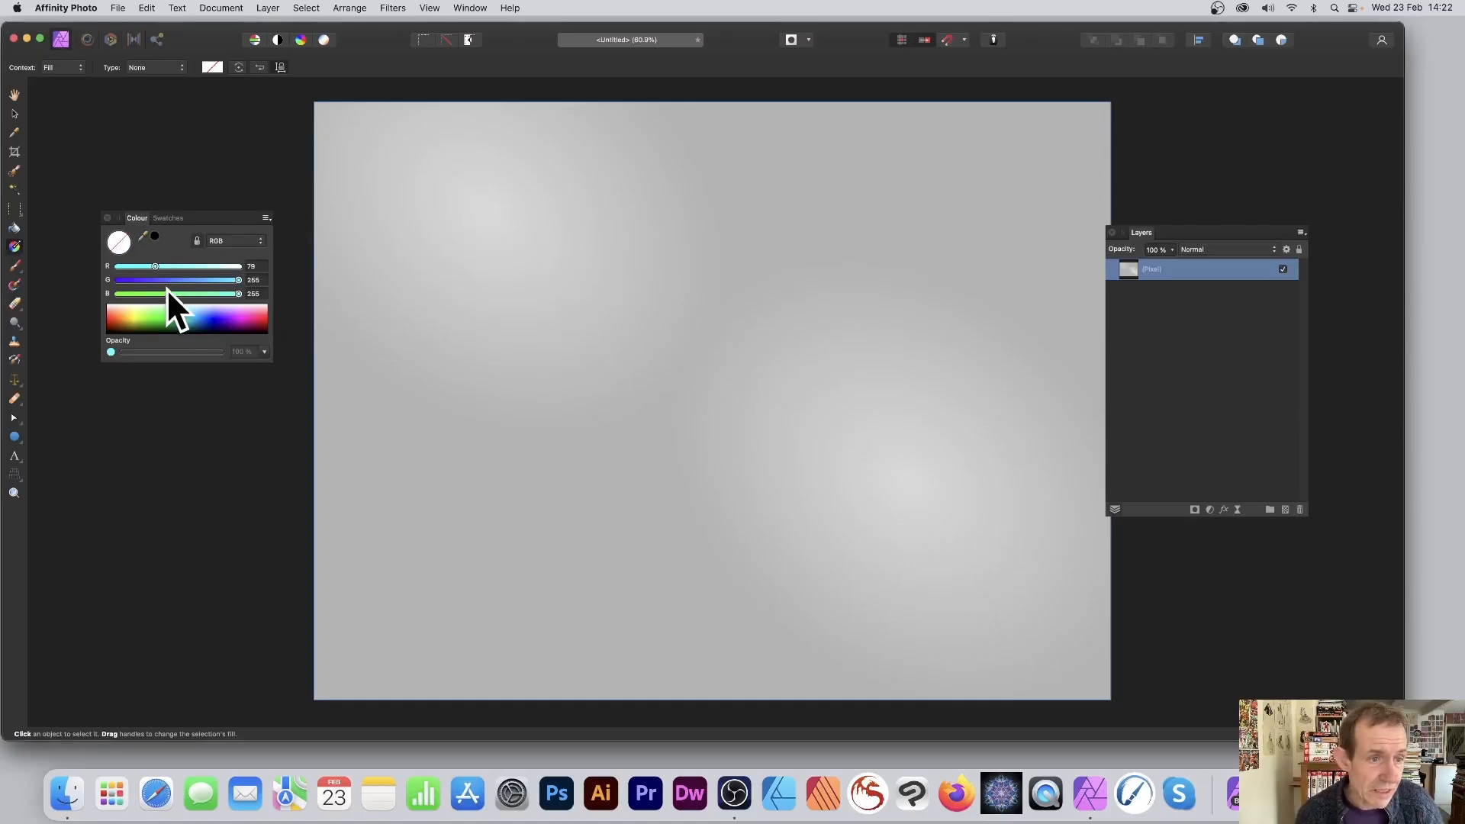
Draw a multicolour preset gradient with horizontal bands across the canvas and set its type to Elliptical
{"action": "left_click_drag", "start_coordinate": [444, 150], "coordinate": [911, 473]}
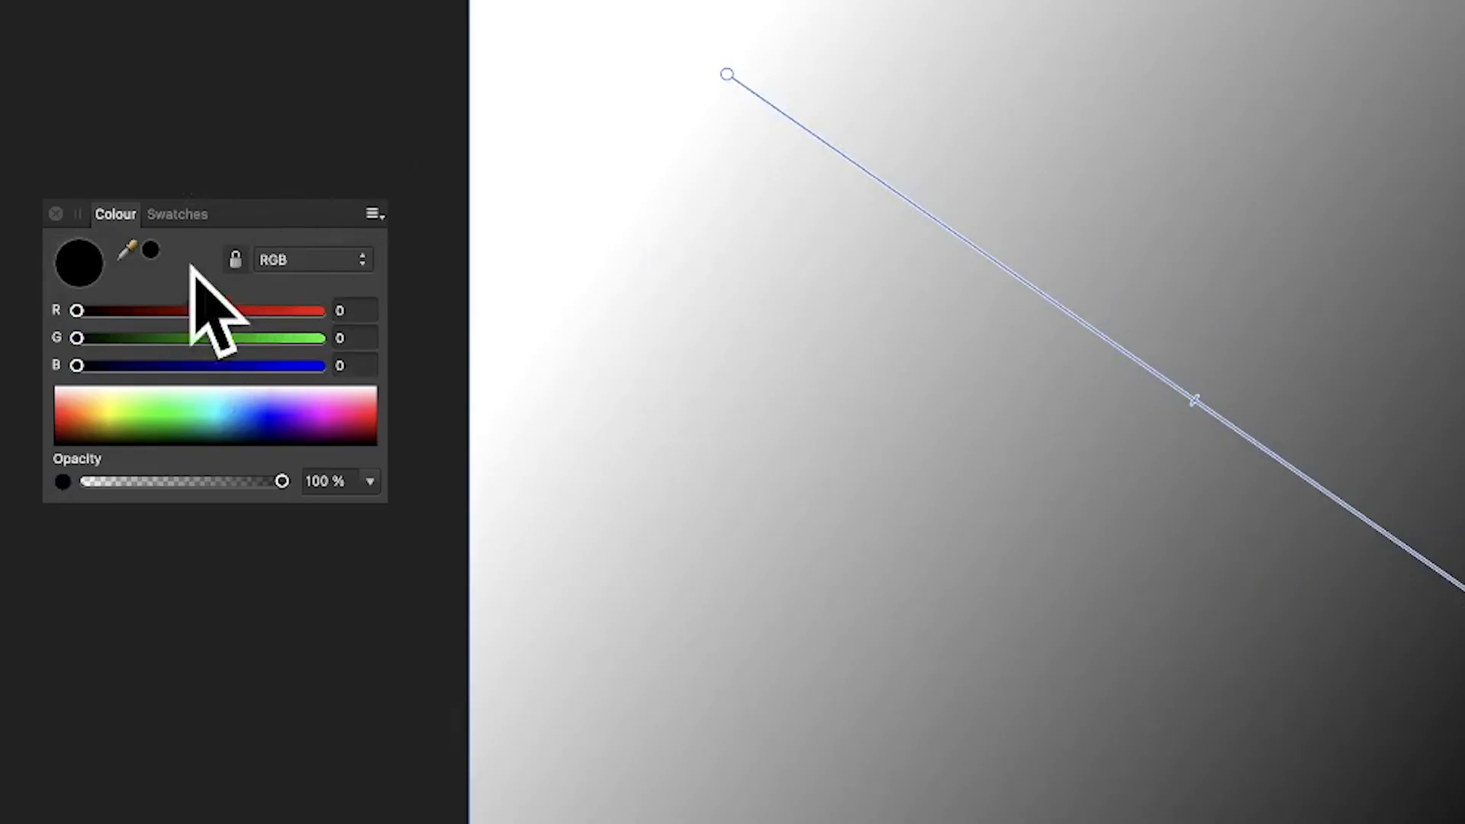
{"action": "left_click", "coordinate": [176, 213]}
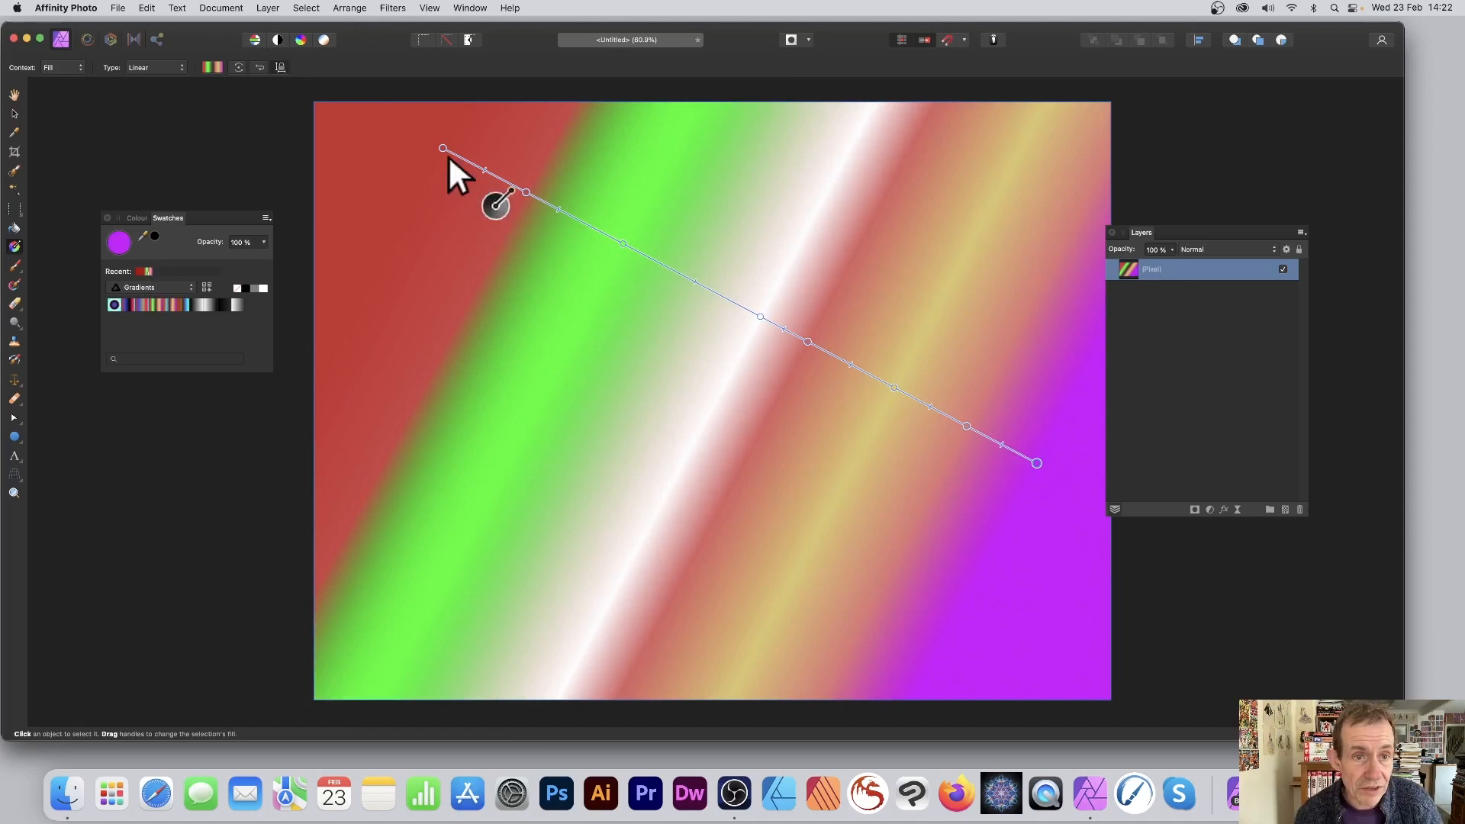
{"action": "left_click_drag", "start_coordinate": [444, 150], "coordinate": [390, 329]}
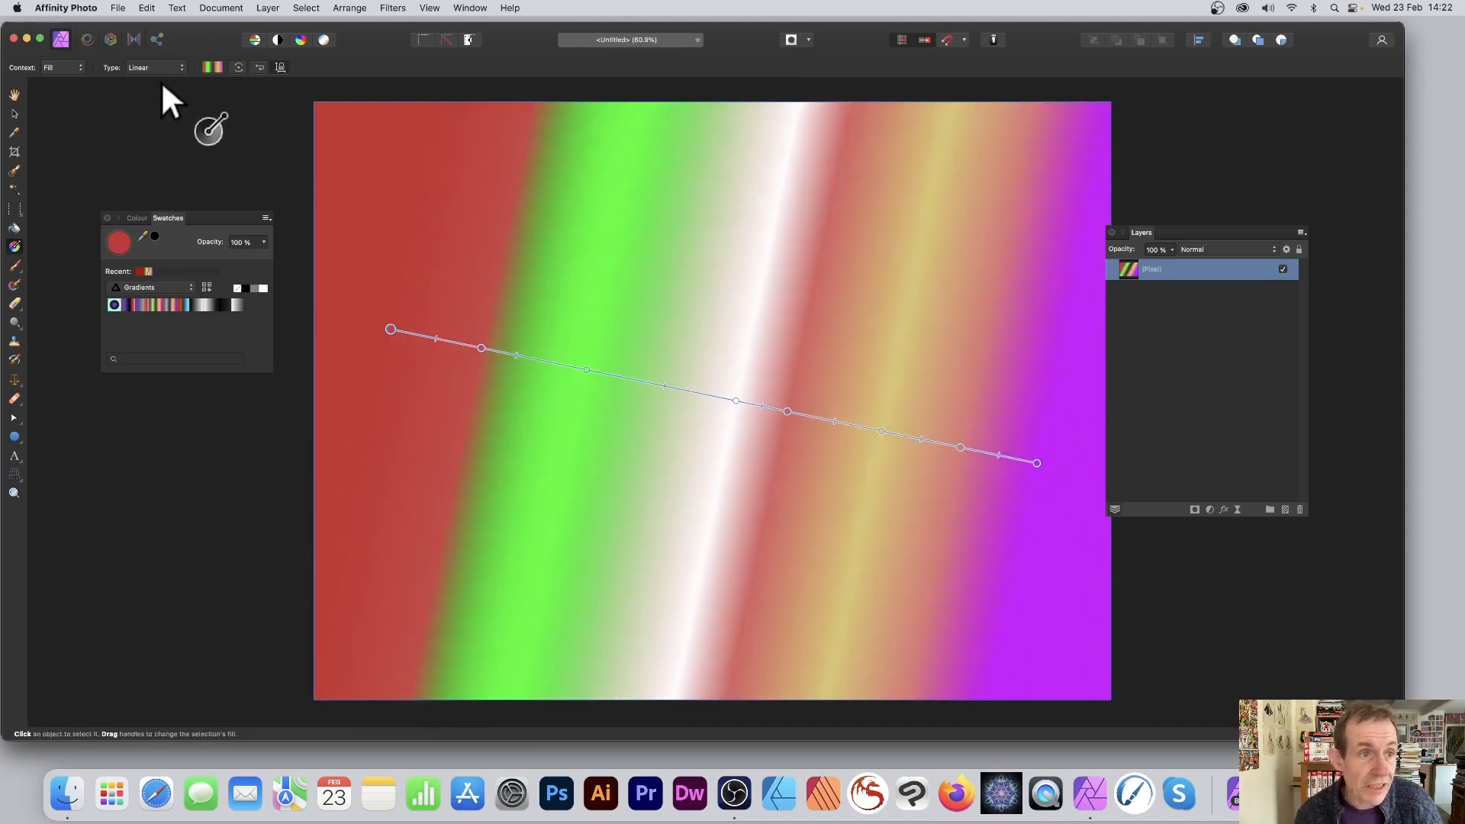
{"action": "left_click", "coordinate": [154, 68]}
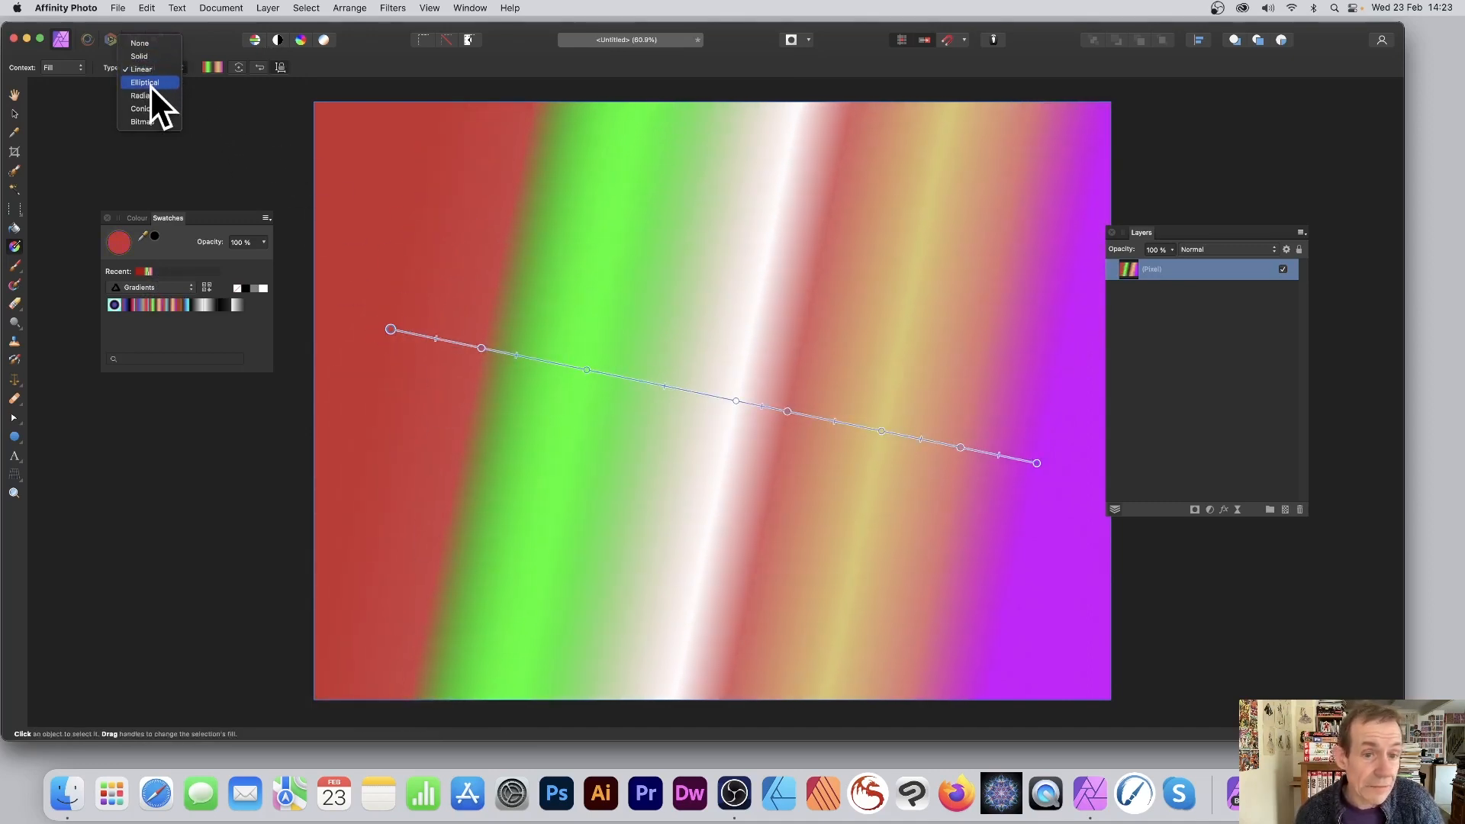
{"action": "left_click", "coordinate": [144, 83]}
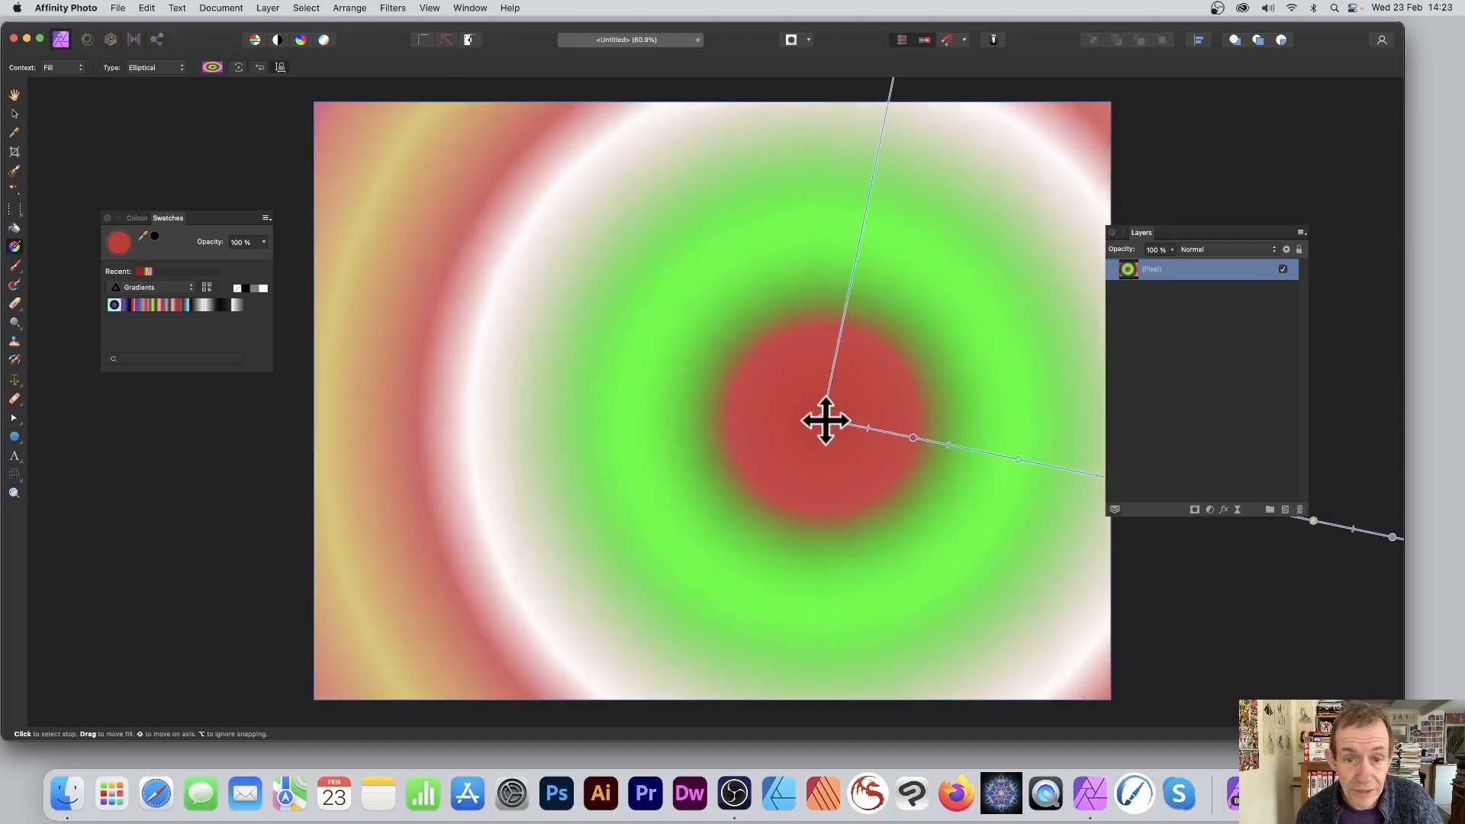
{"action": "left_click", "coordinate": [267, 8]}
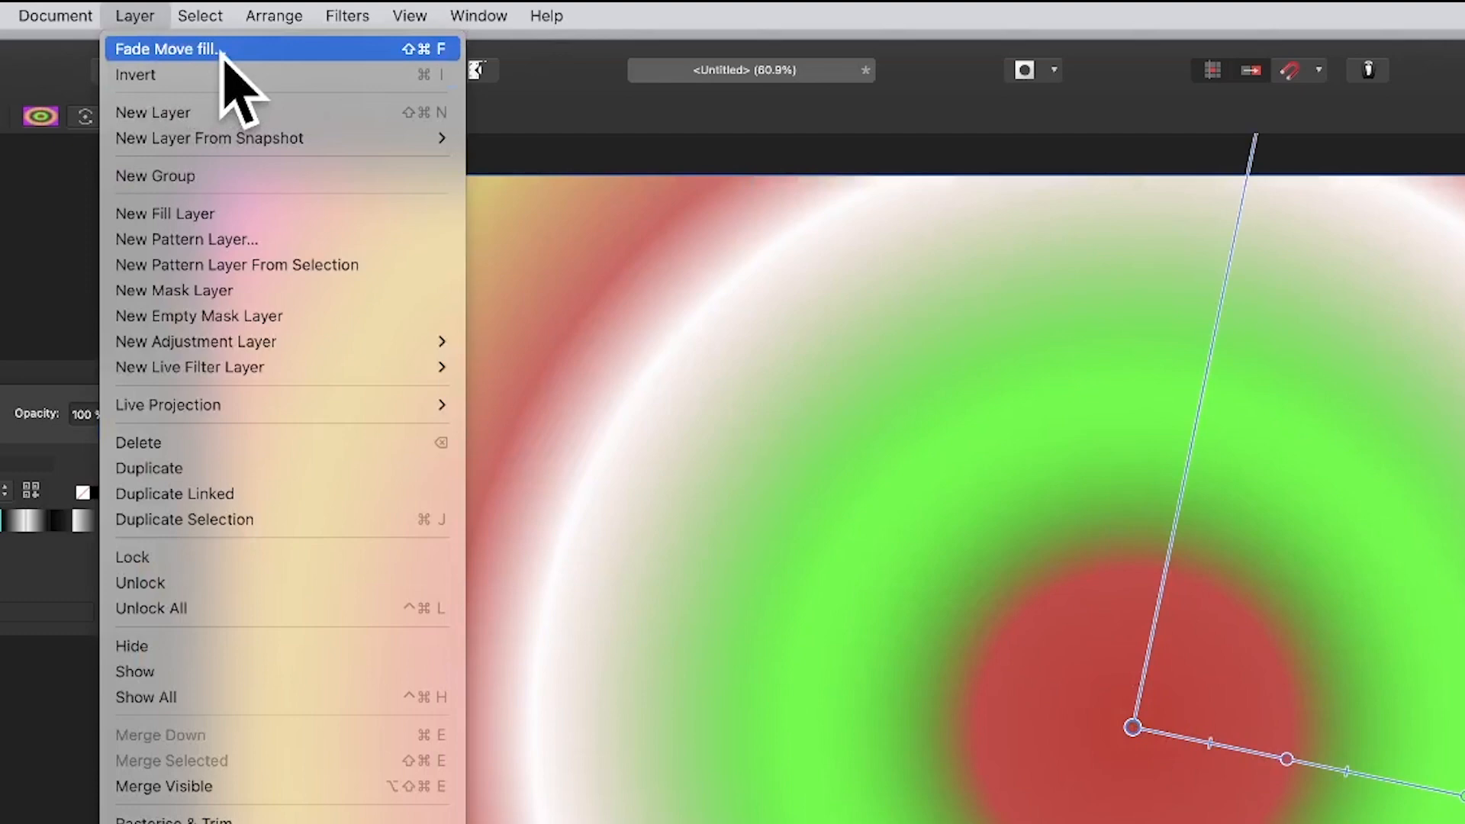
Fade the elliptical fill to 58% with Difference blending, then draw a new black-to-white gradient
{"action": "left_click", "coordinate": [166, 48]}
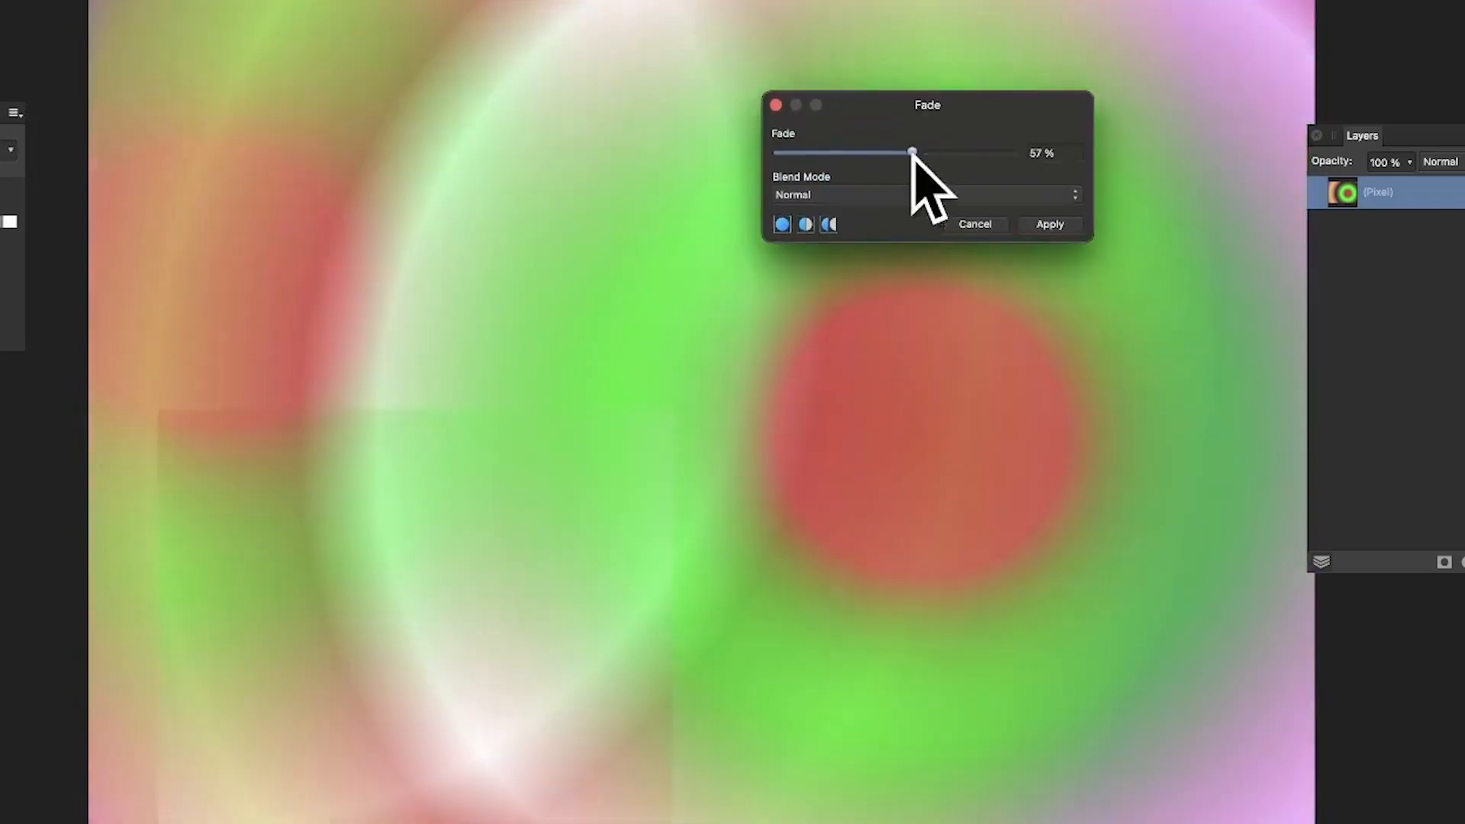
{"action": "left_click_drag", "start_coordinate": [911, 152], "coordinate": [915, 153]}
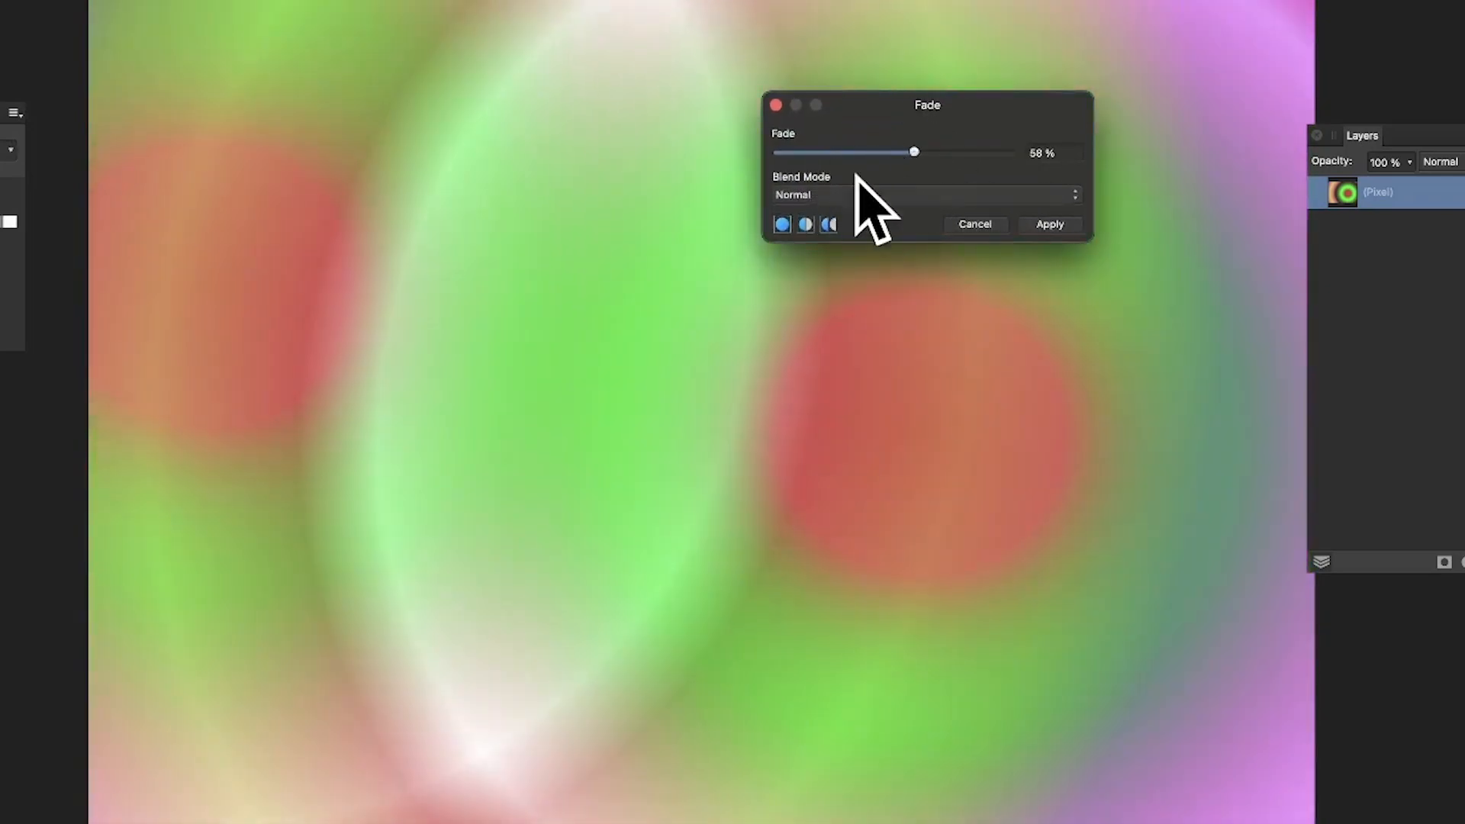
{"action": "left_click", "coordinate": [924, 195]}
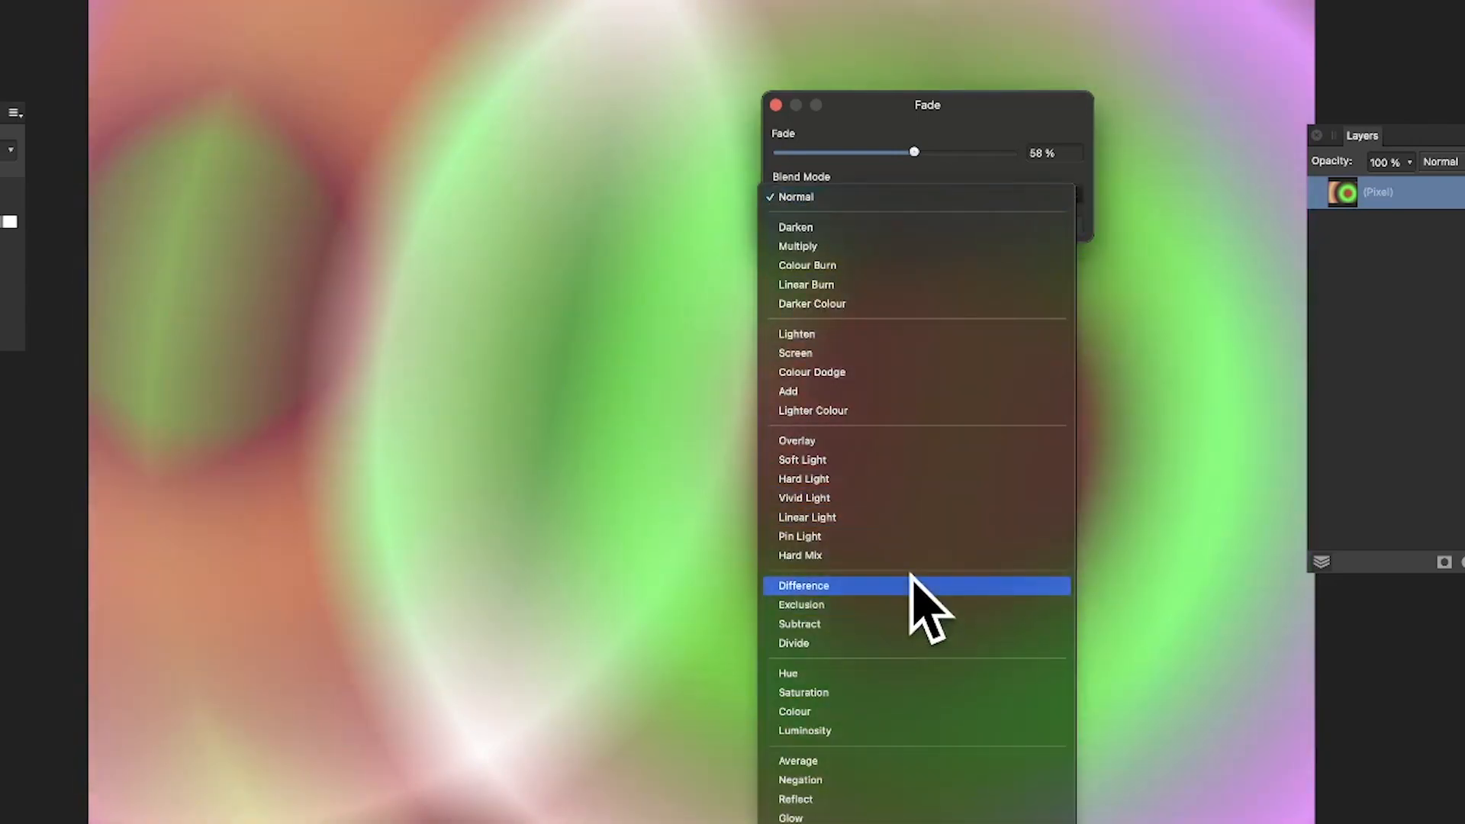
{"action": "left_click", "coordinate": [802, 586]}
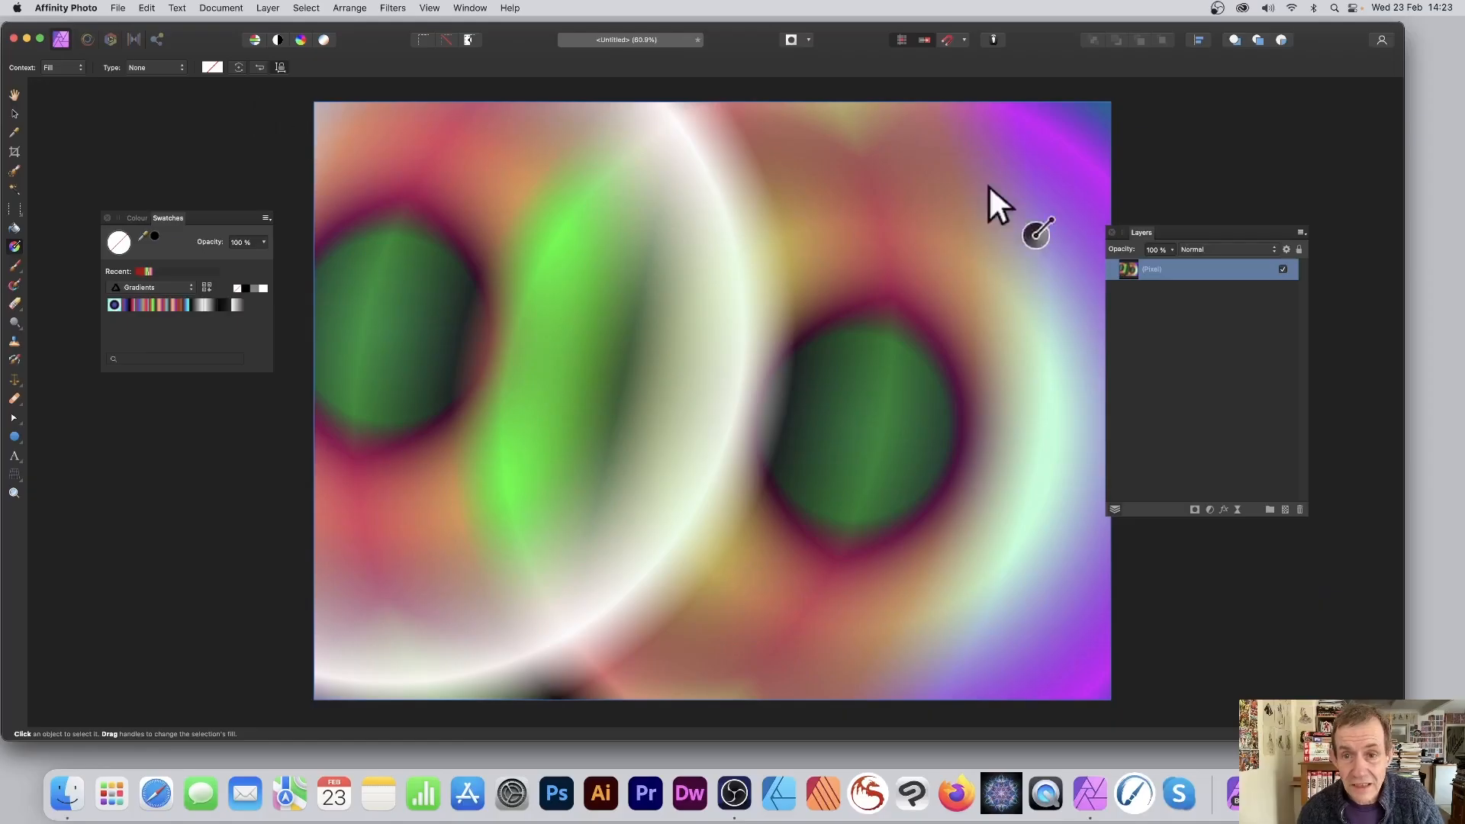
{"action": "left_click_drag", "start_coordinate": [438, 496], "coordinate": [1012, 151]}
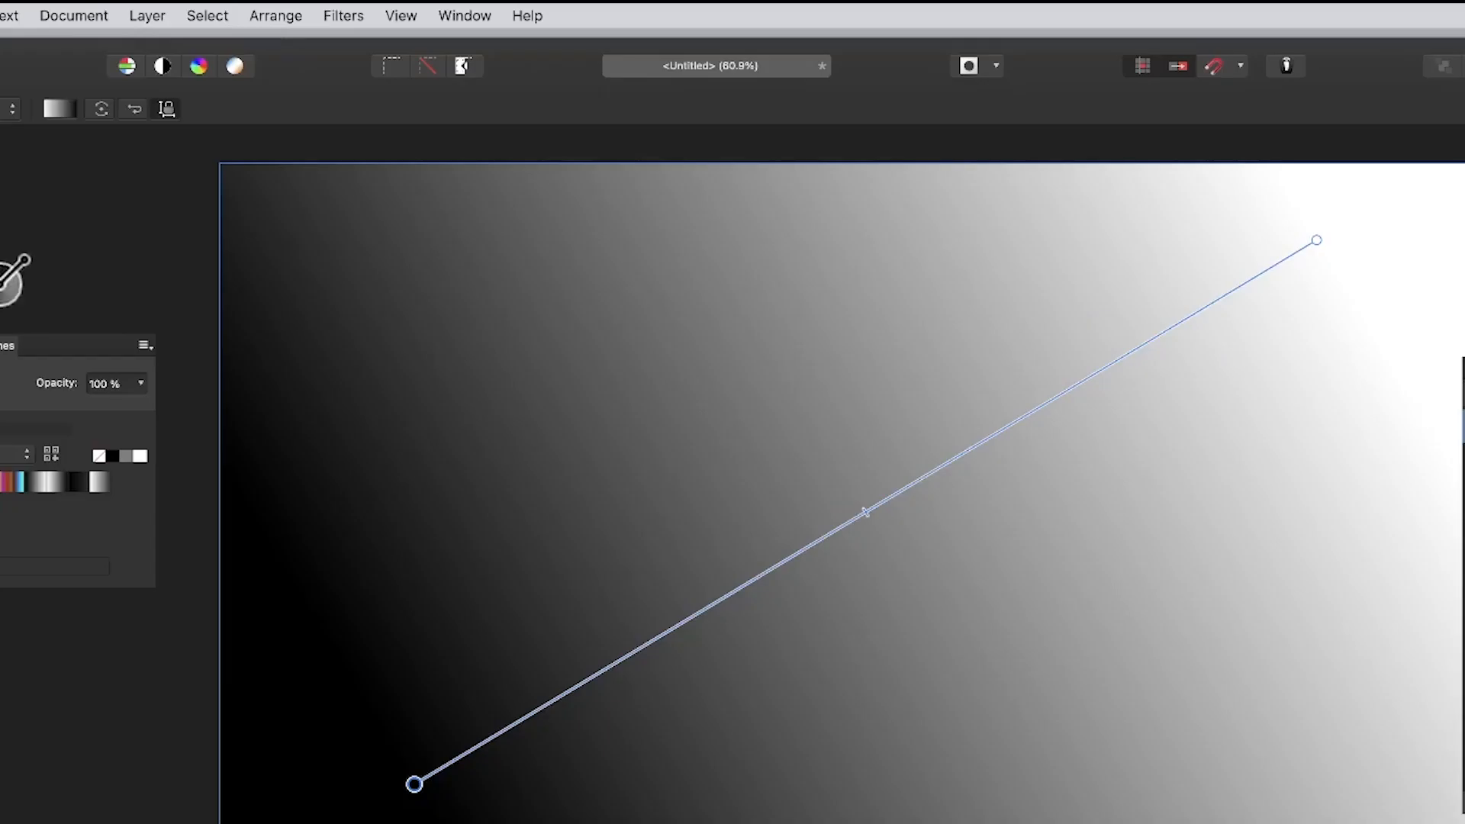
Fade the black-to-white gradient to 44% with Lighten blending and apply it
{"action": "left_click", "coordinate": [146, 15]}
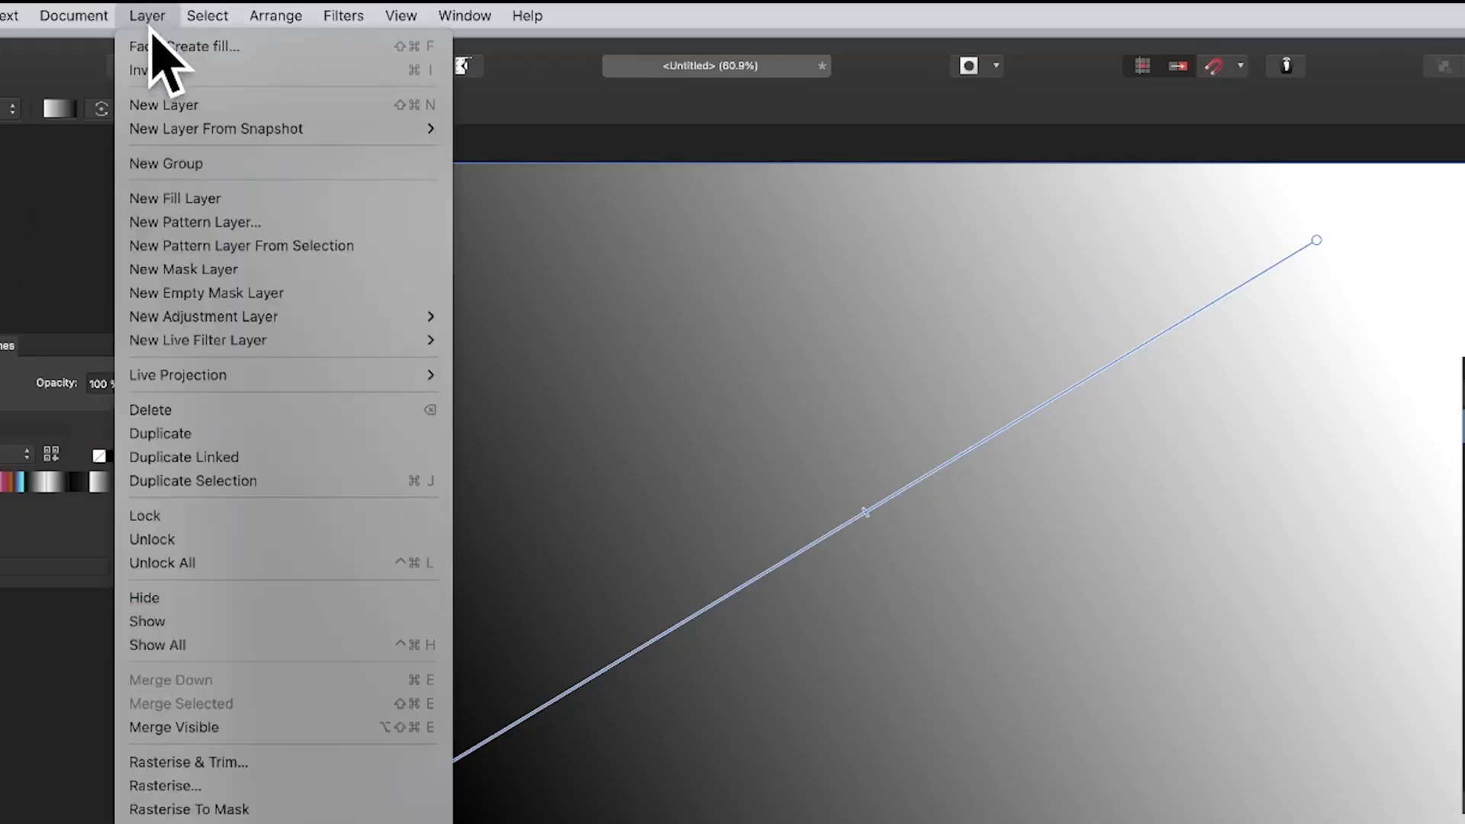
{"action": "left_click", "coordinate": [145, 46]}
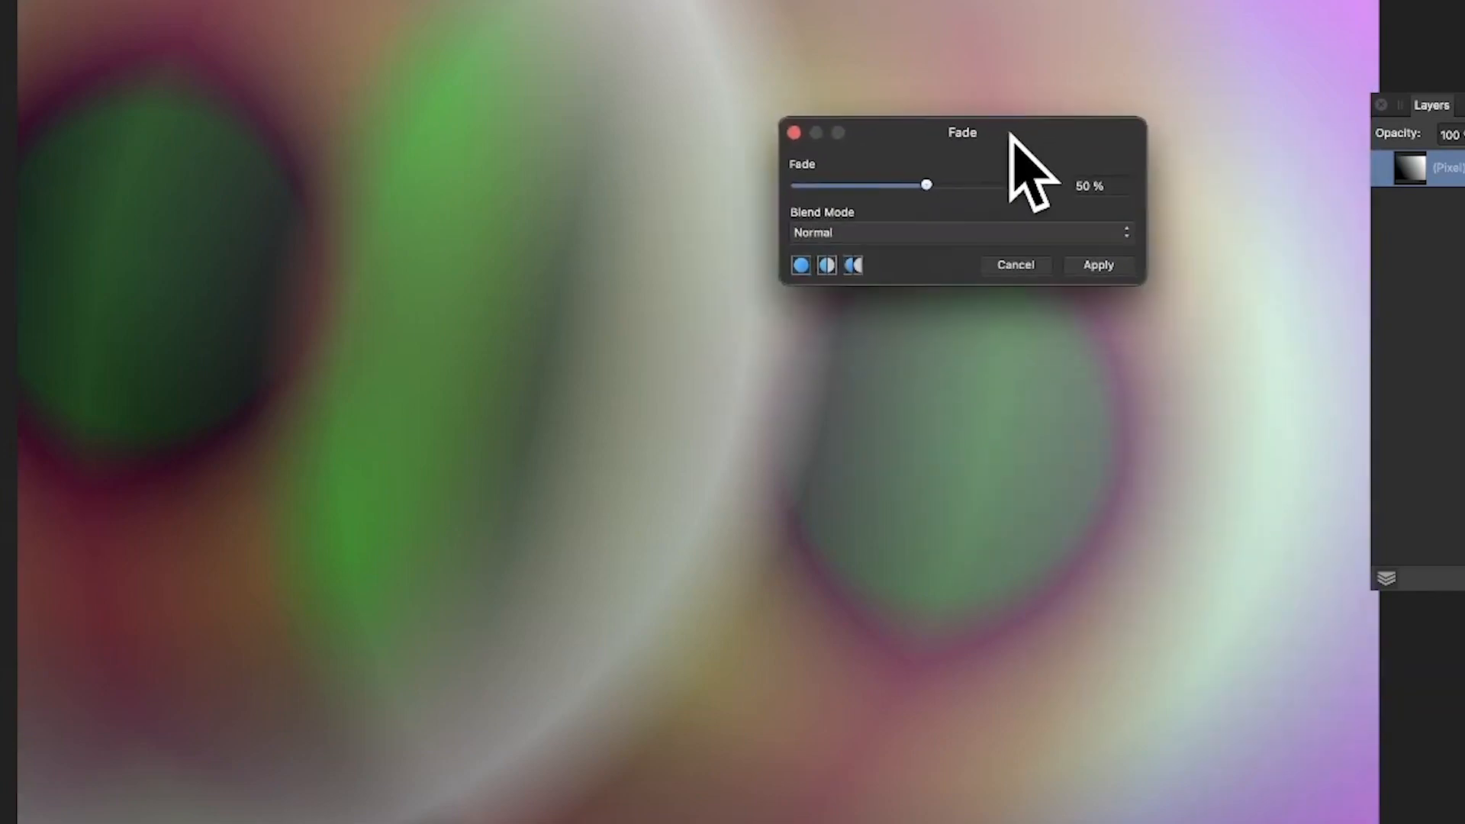
{"action": "left_click_drag", "start_coordinate": [928, 184], "coordinate": [911, 184]}
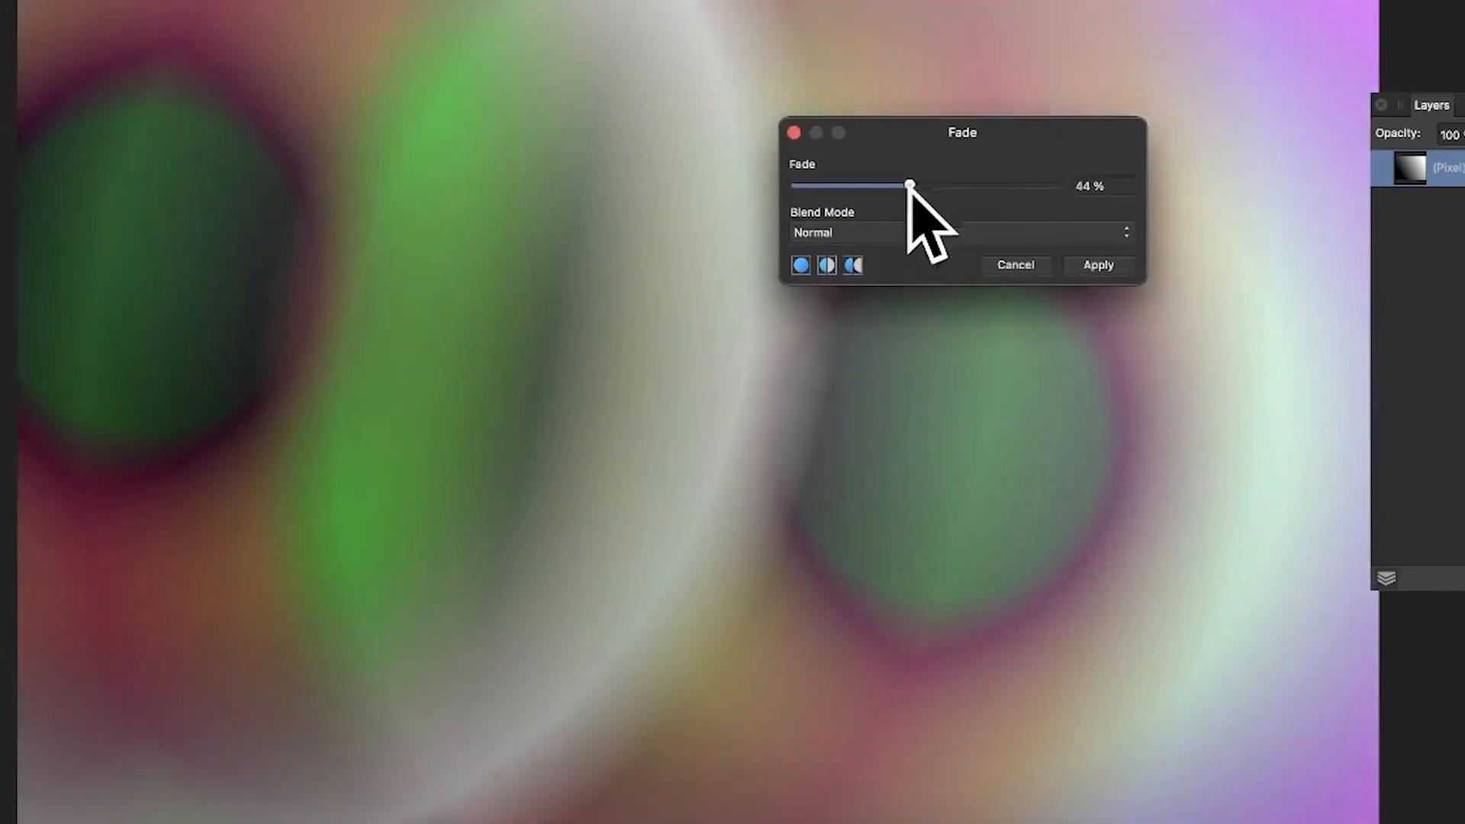
{"action": "left_click", "coordinate": [953, 233]}
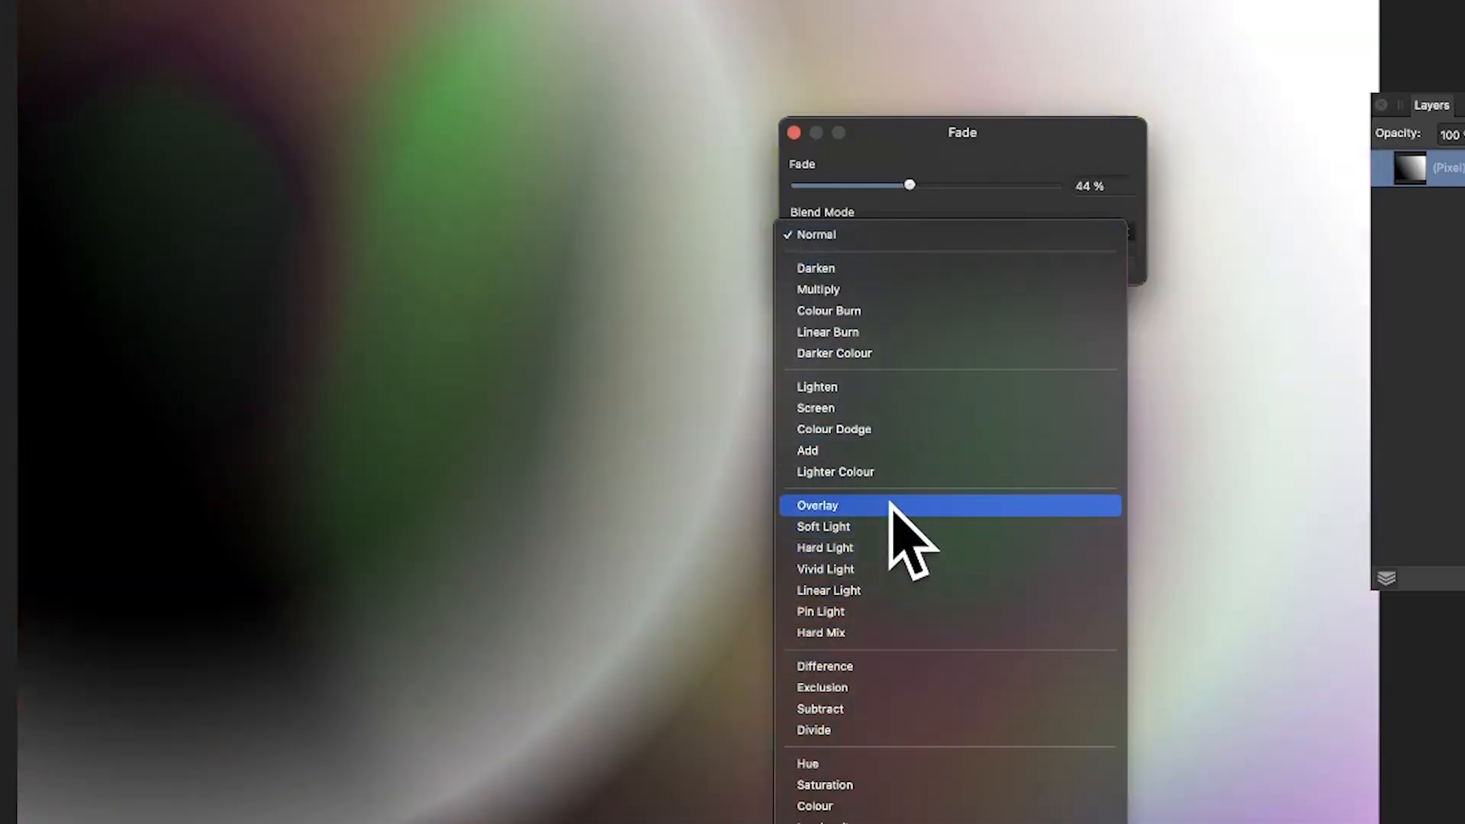
{"action": "mouse_move", "coordinate": [907, 409]}
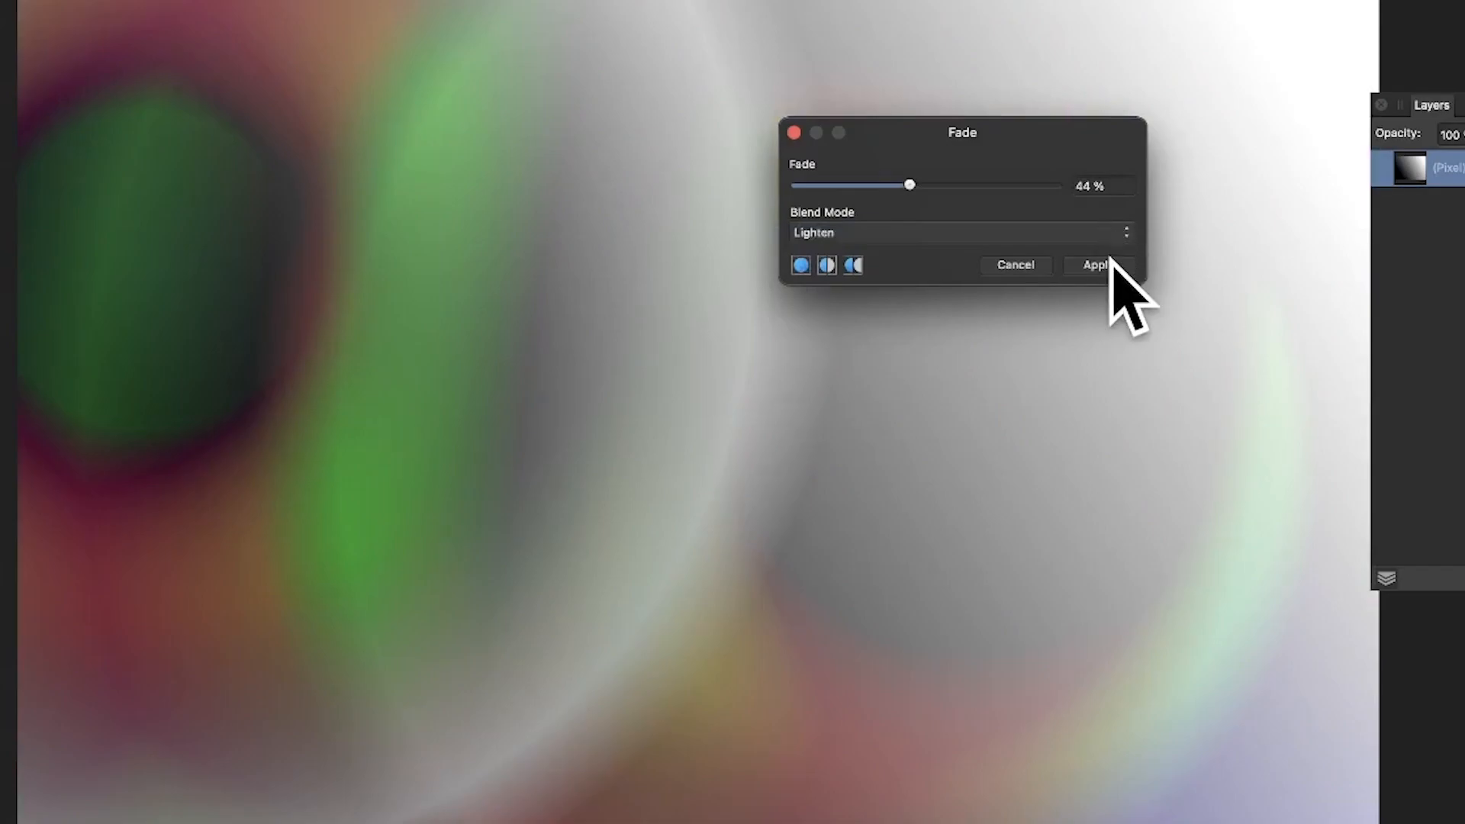
{"action": "left_click", "coordinate": [1096, 265]}
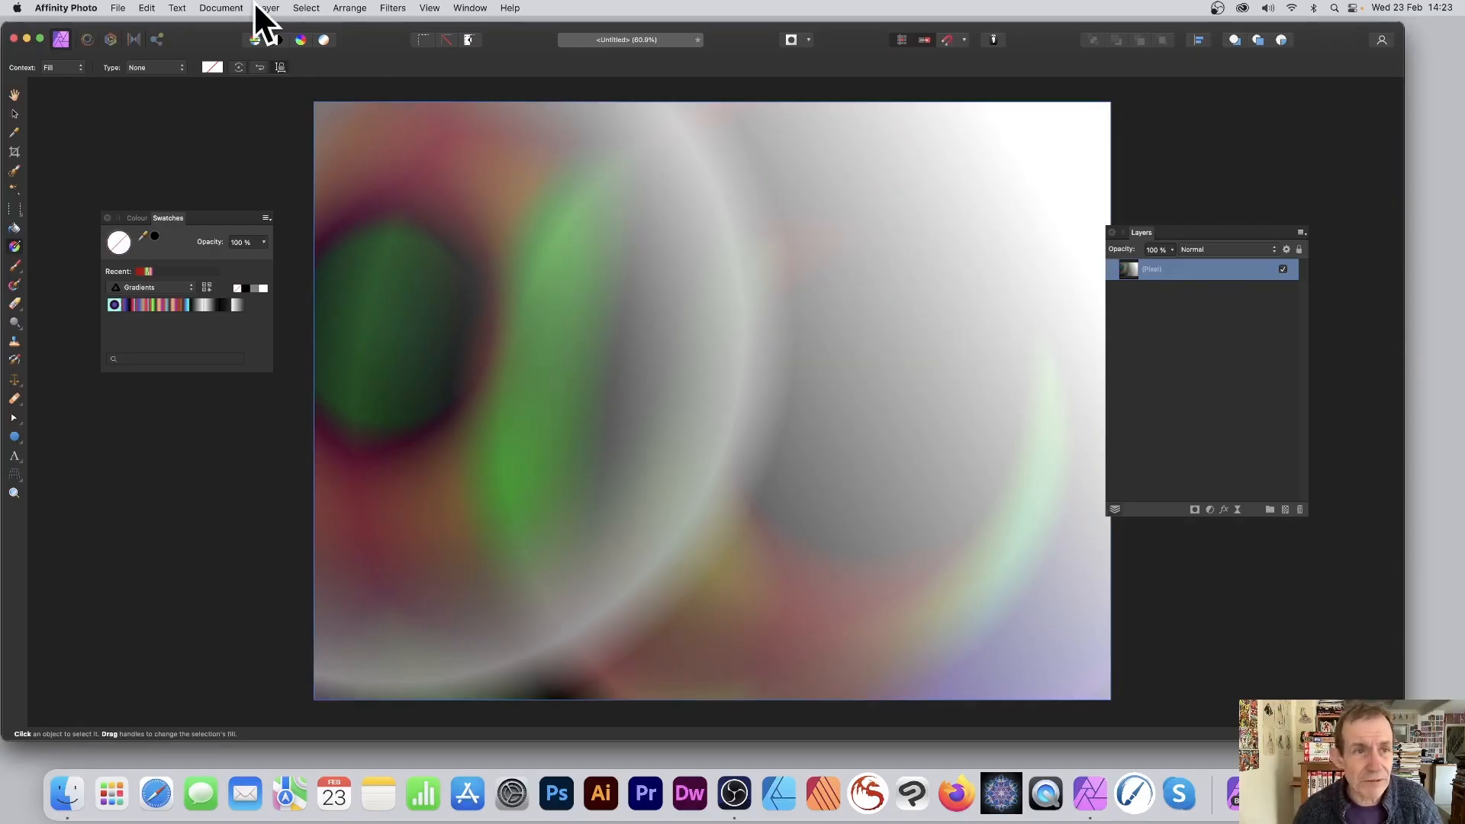
{"action": "left_click", "coordinate": [268, 8]}
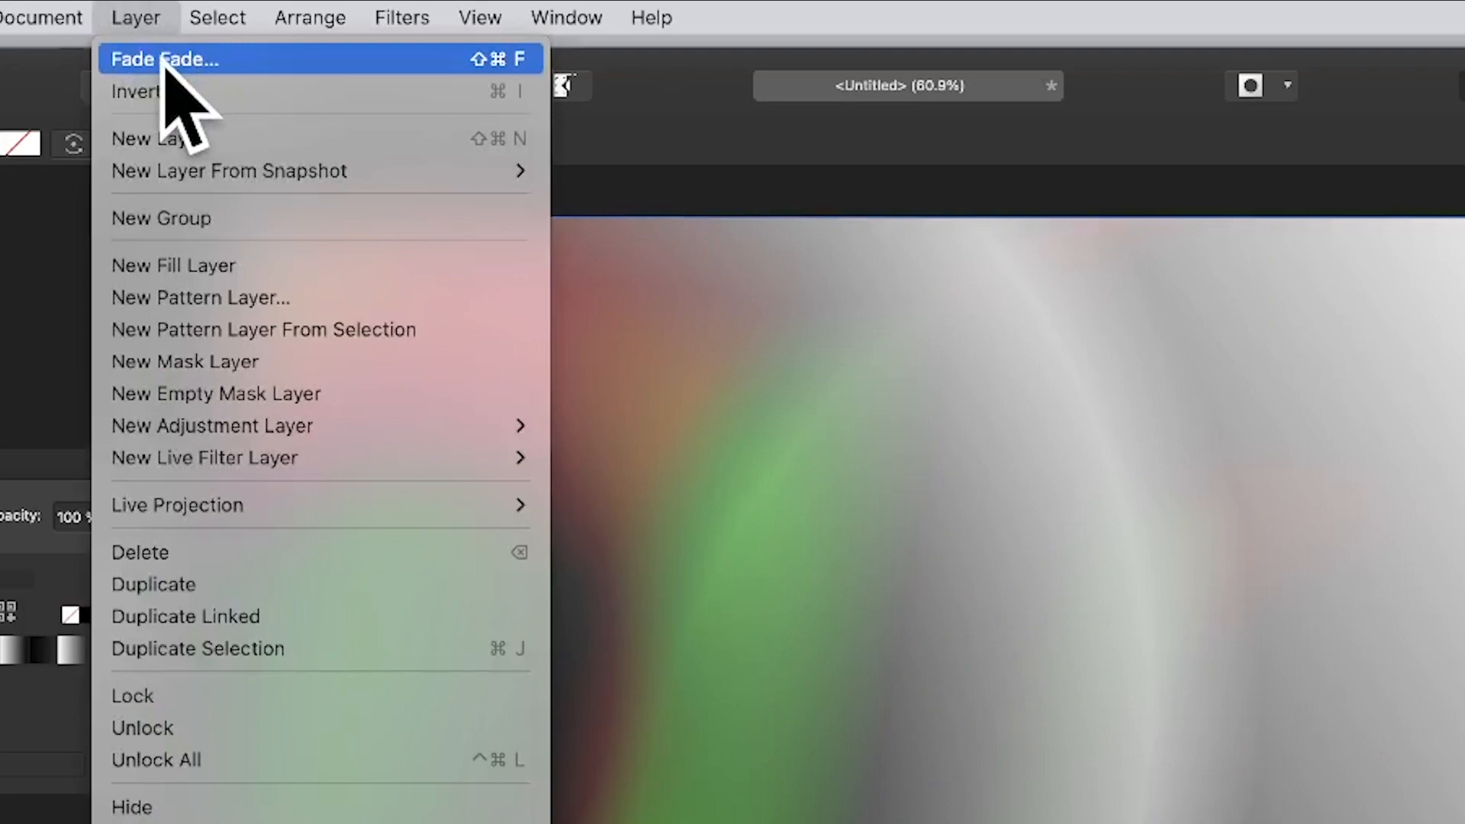
Open Layer > Fade on the previous fade at 71% and show the blend modes
{"action": "left_click", "coordinate": [163, 58]}
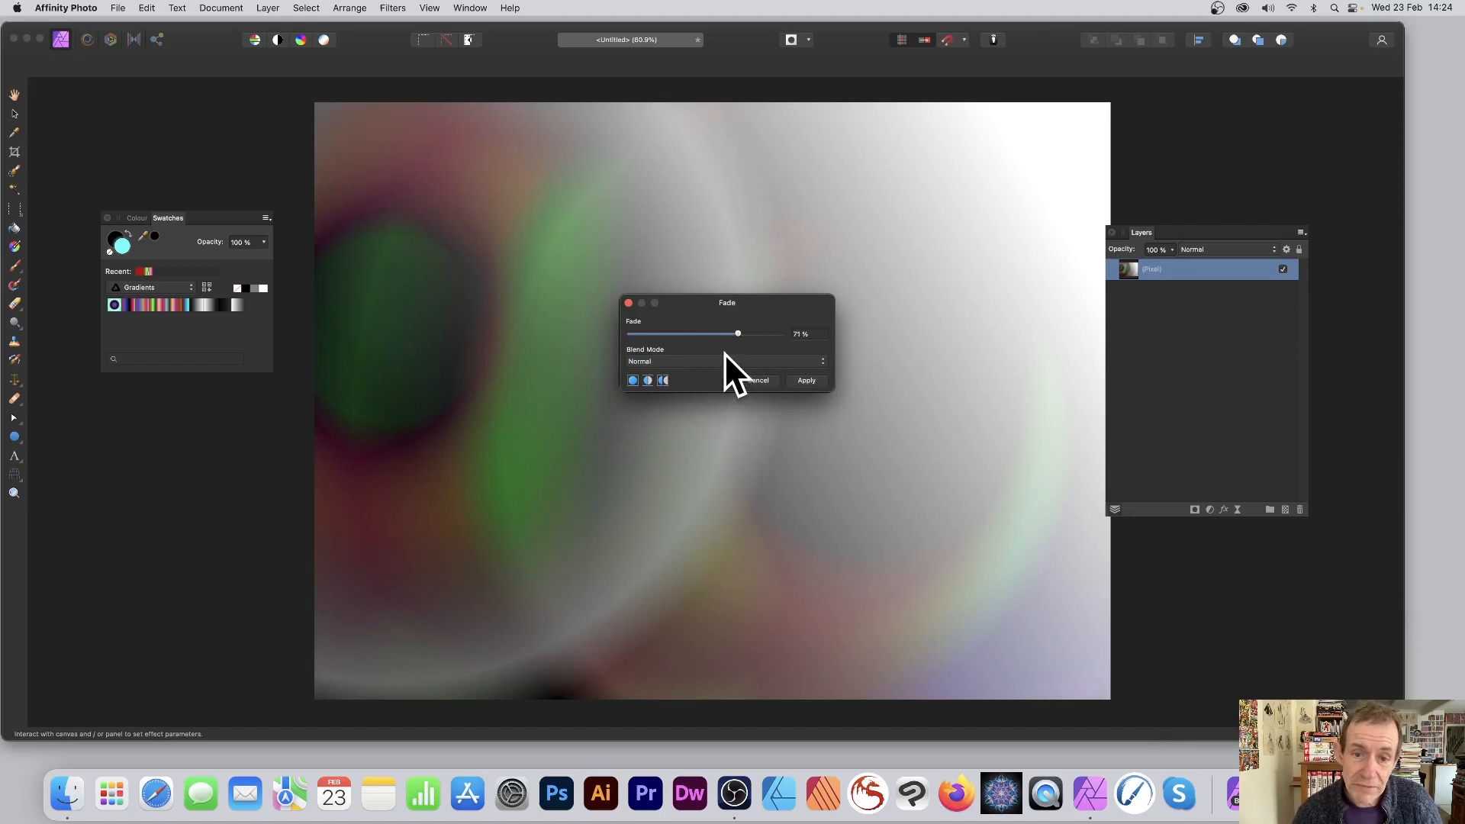
{"action": "left_click", "coordinate": [727, 362]}
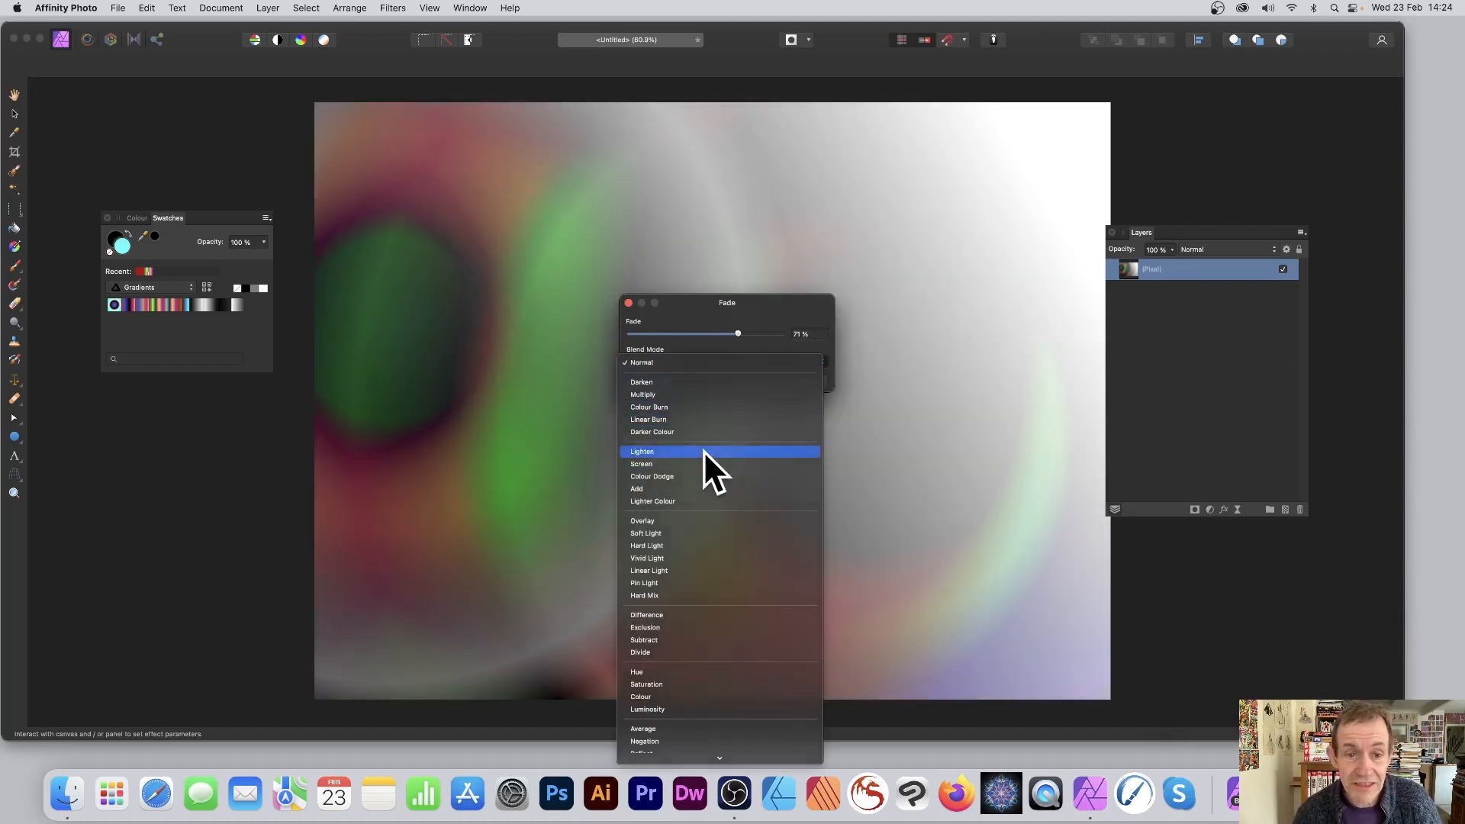